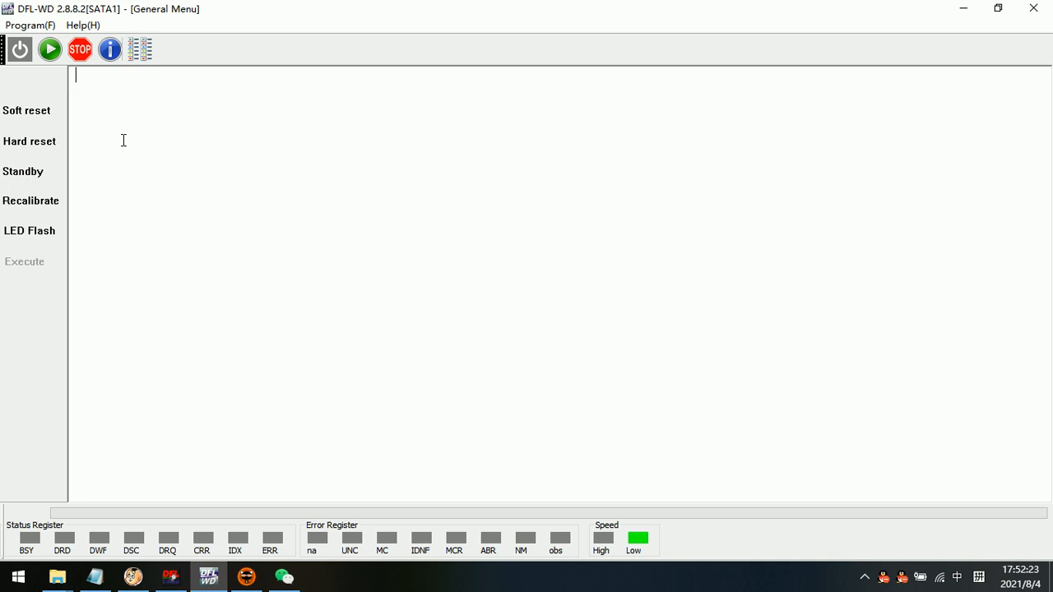
Initialize the WDC WD3200AAKS-75L9A0 drive to load its geometry, ROM version and modules
left_click(19, 49)
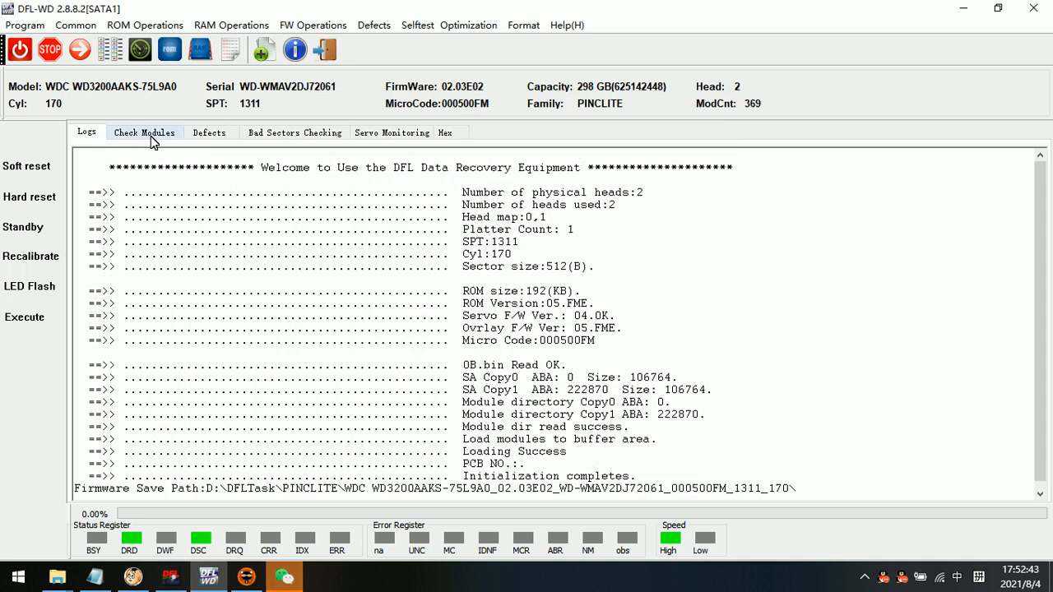
Show the firmware module list, then open and dismiss a module's context menu
left_click(144, 132)
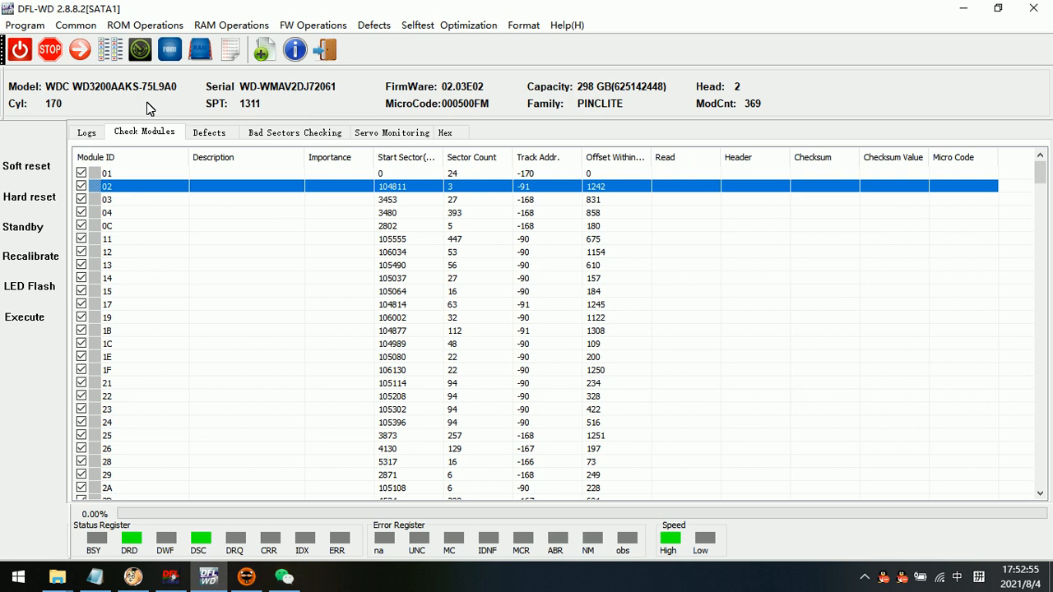
right_click(107, 199)
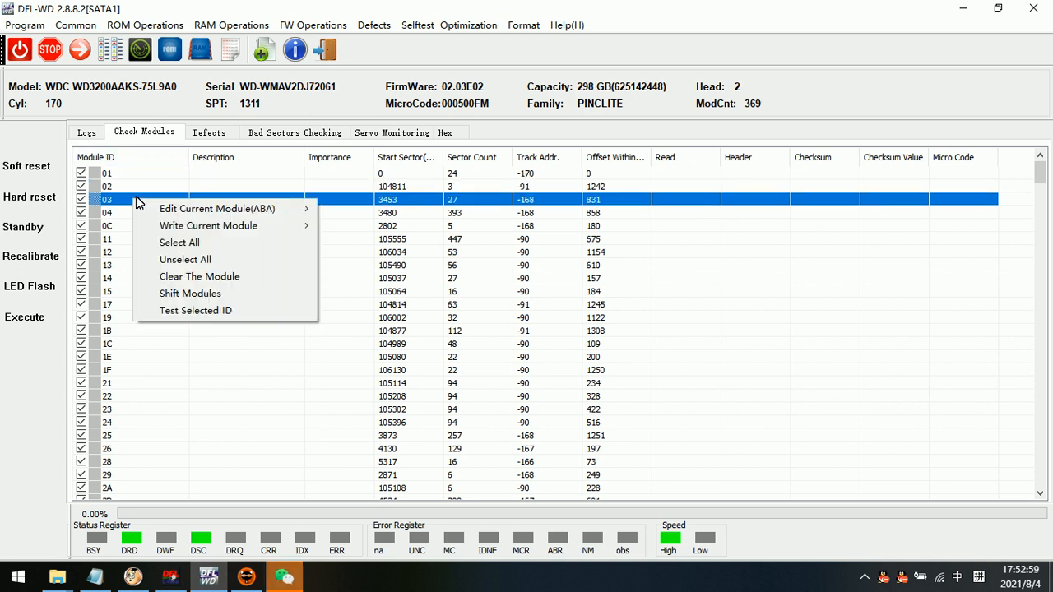
left_click(128, 186)
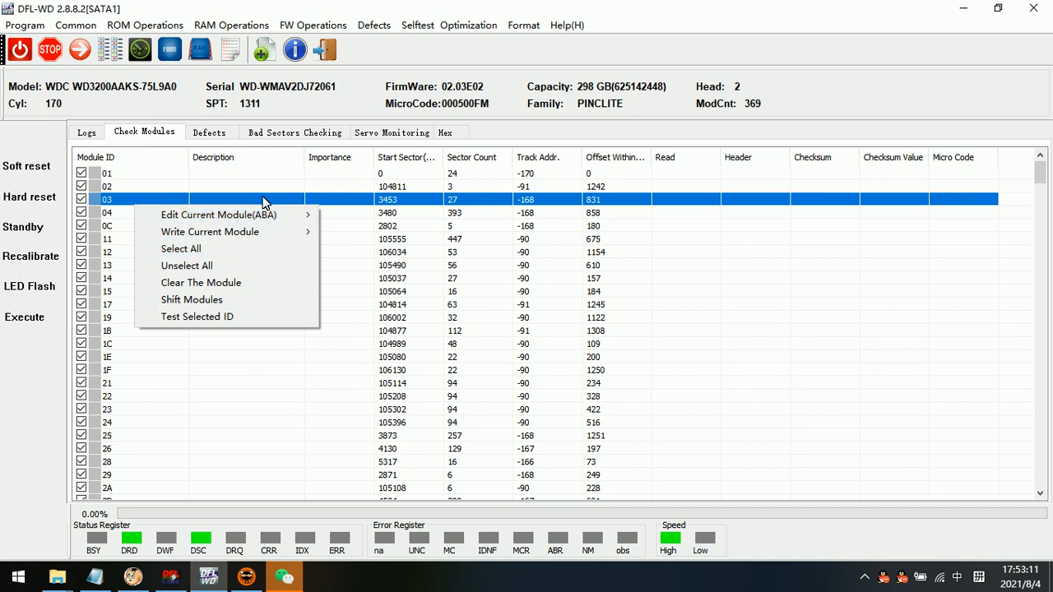
mouse_move(201, 282)
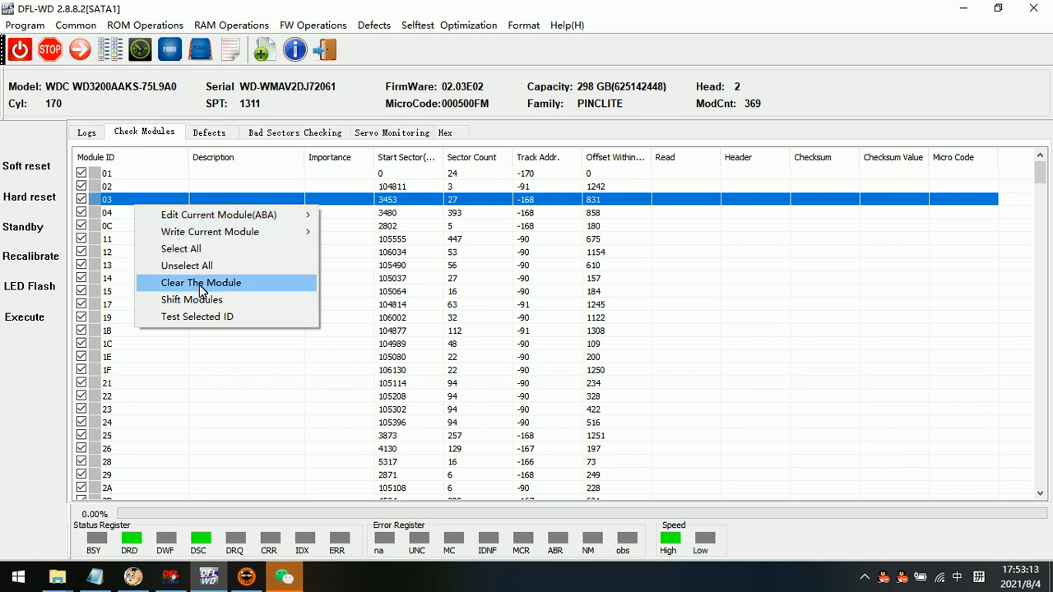
mouse_move(228, 321)
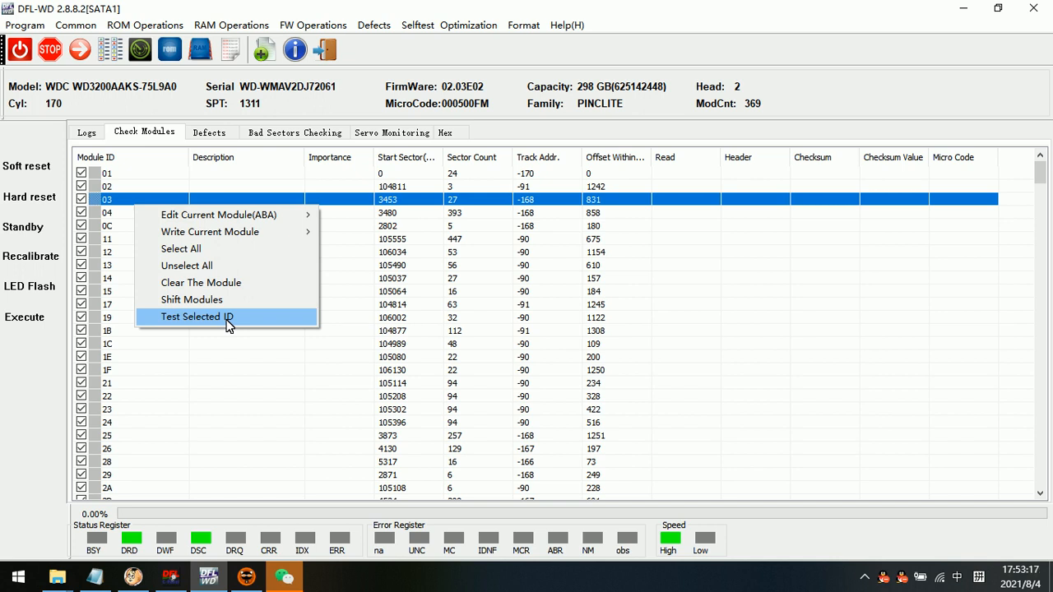
Test the selected modules and scroll through their Read OK and Checksum OK results
left_click(196, 317)
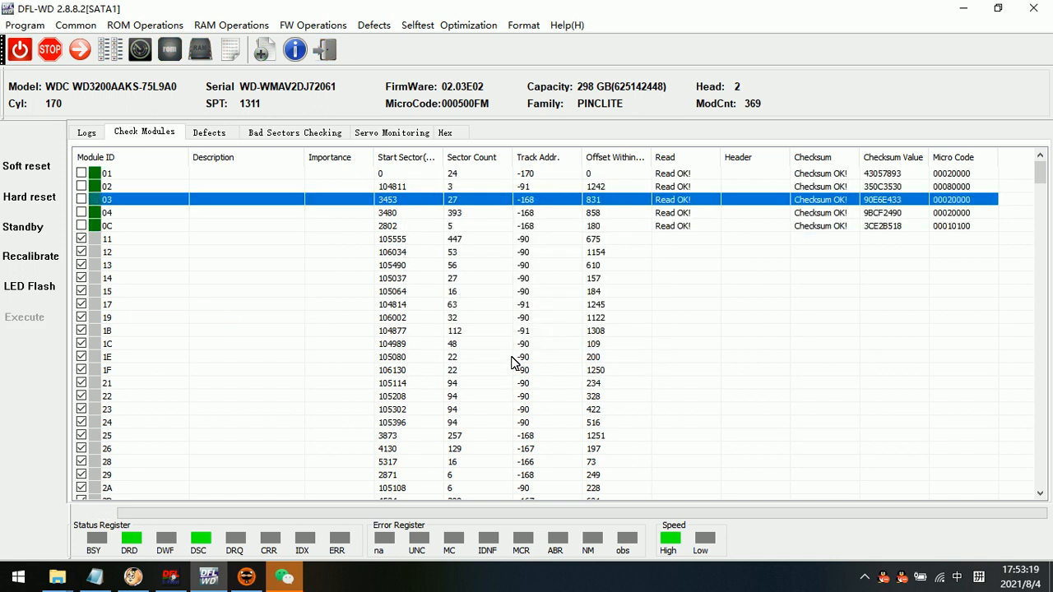
scroll("down", 3)
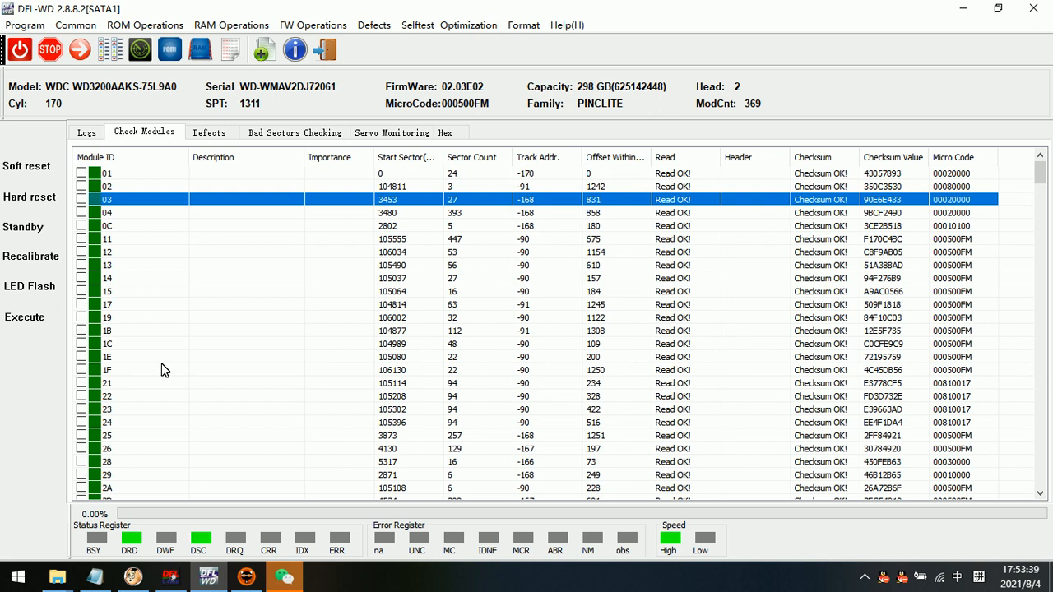
mouse_move(147, 325)
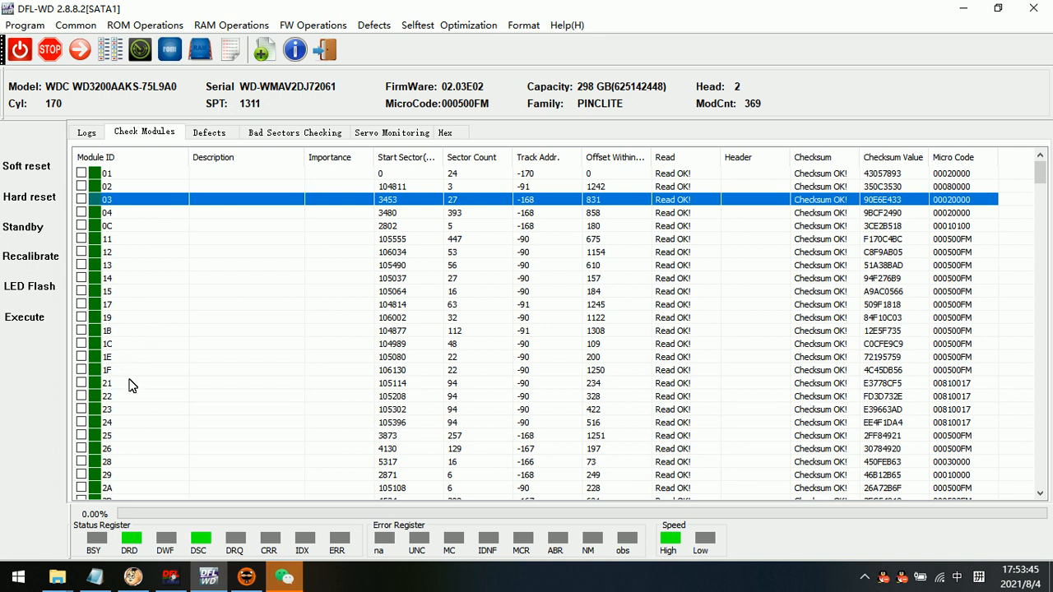
scroll("down", 3)
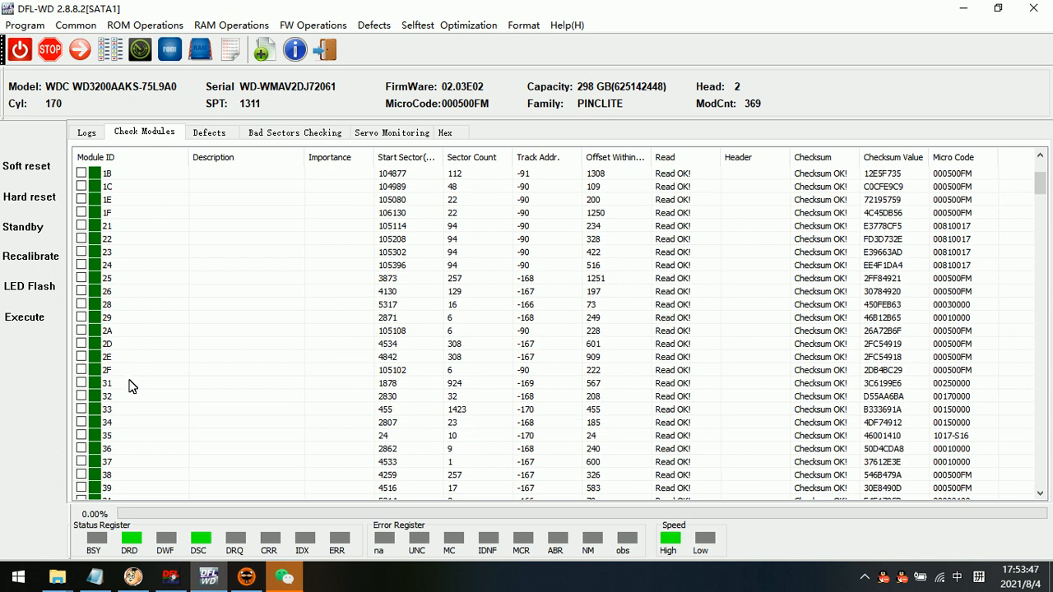
Open module 31 in the hex editor and scroll through its ROYL contents
double_click(107, 383)
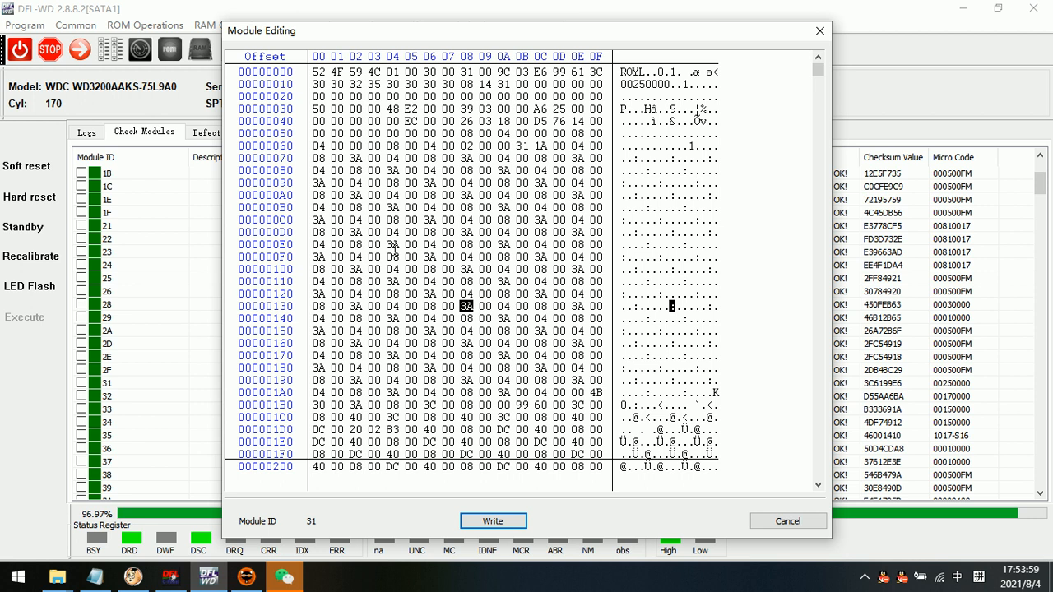
scroll("down", 3)
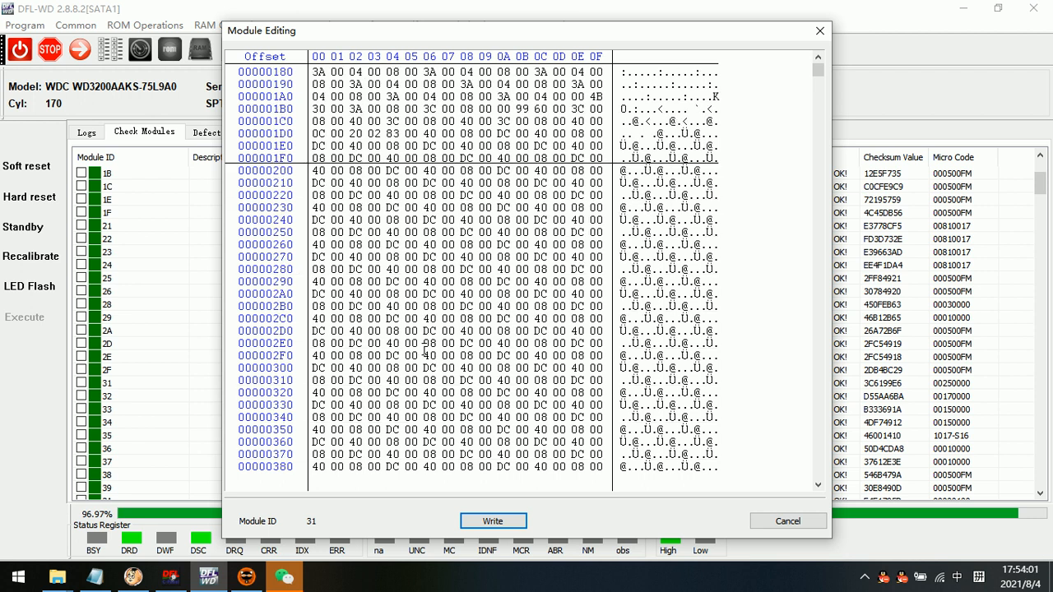
scroll("down", 3)
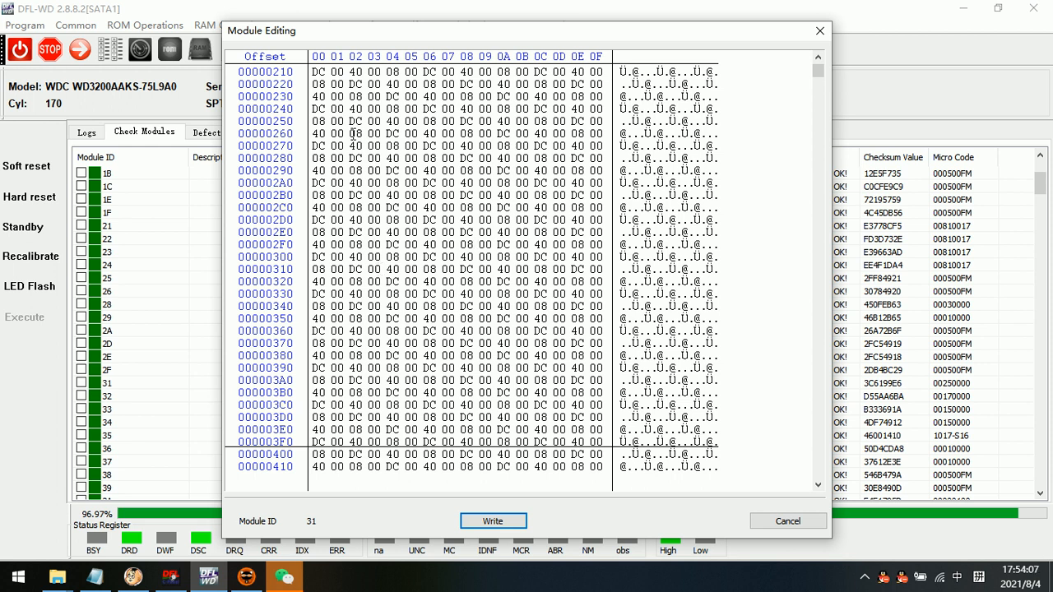
mouse_move(475, 246)
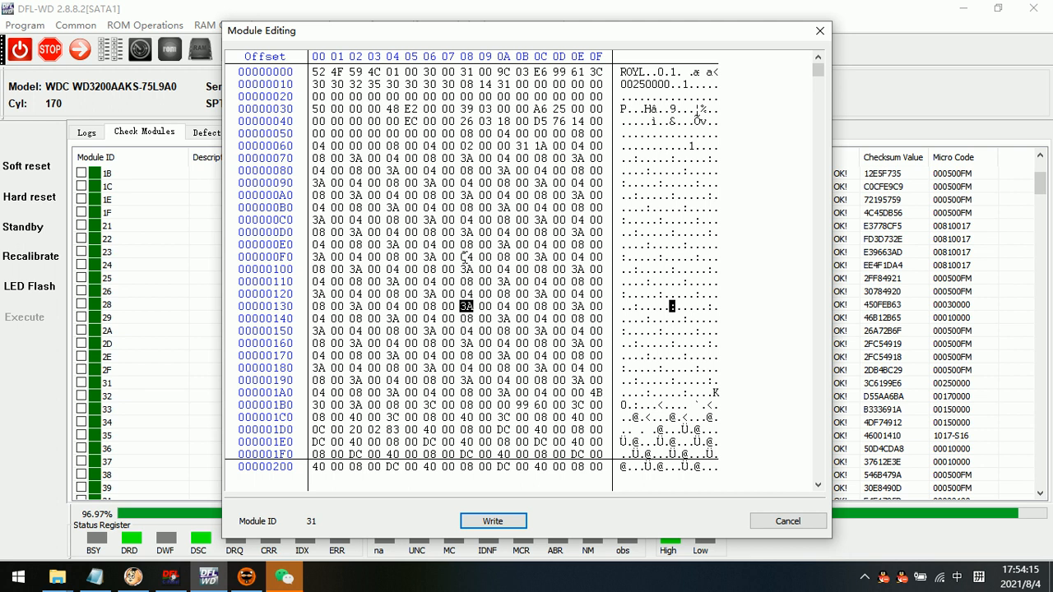
mouse_move(783, 47)
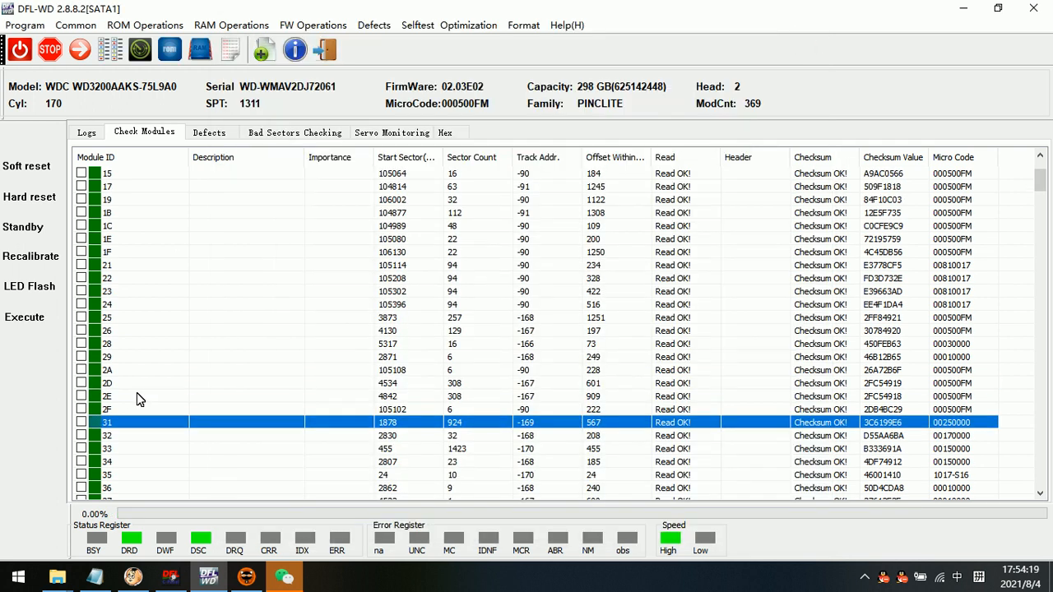
Request Translator Regeneration from the Defects > Translator menu
scroll("down", 3)
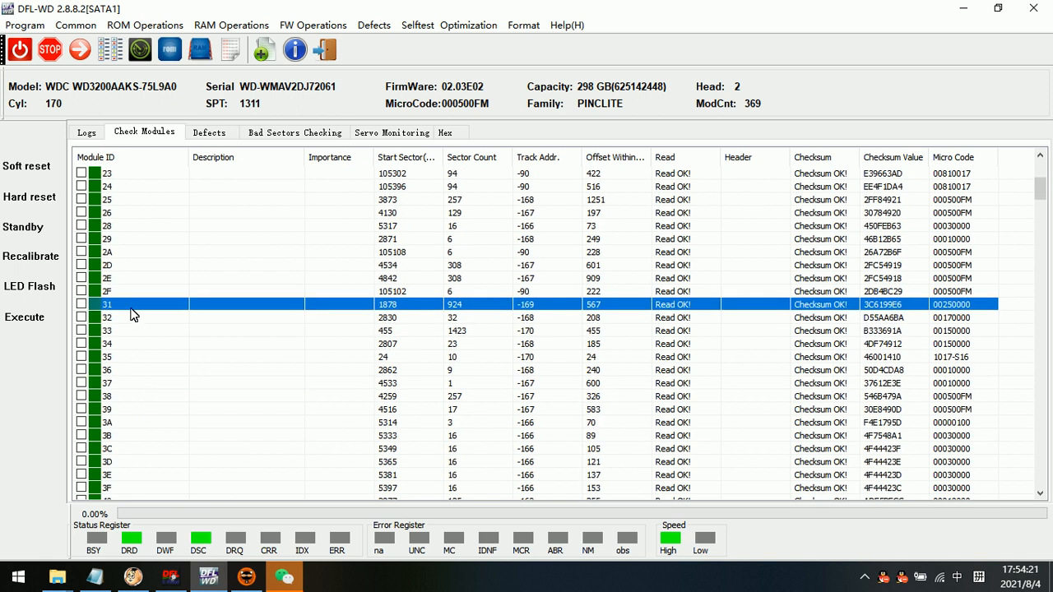
mouse_move(123, 311)
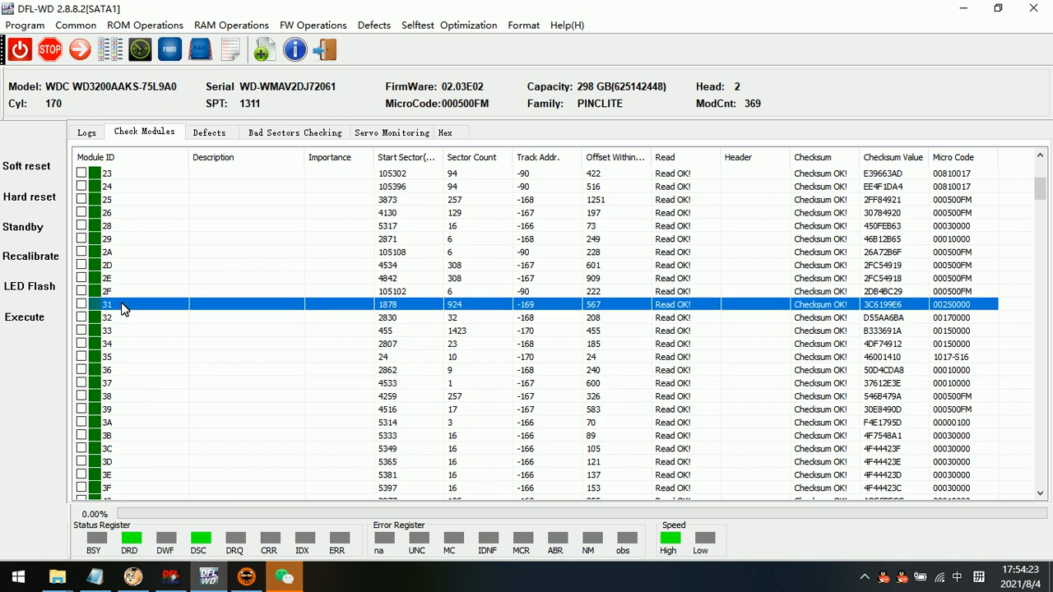
mouse_move(374, 25)
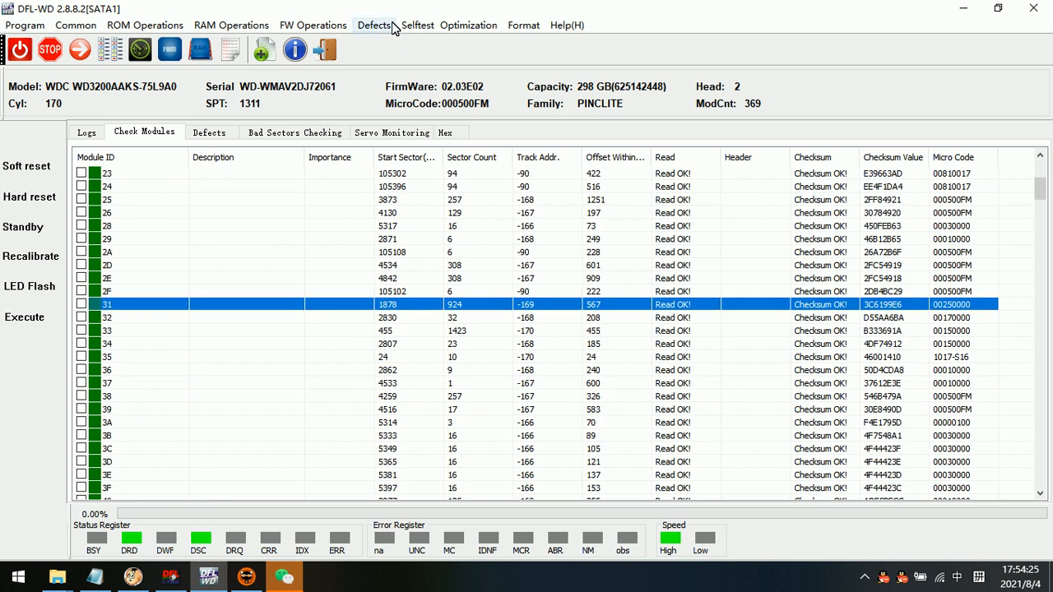
left_click(374, 24)
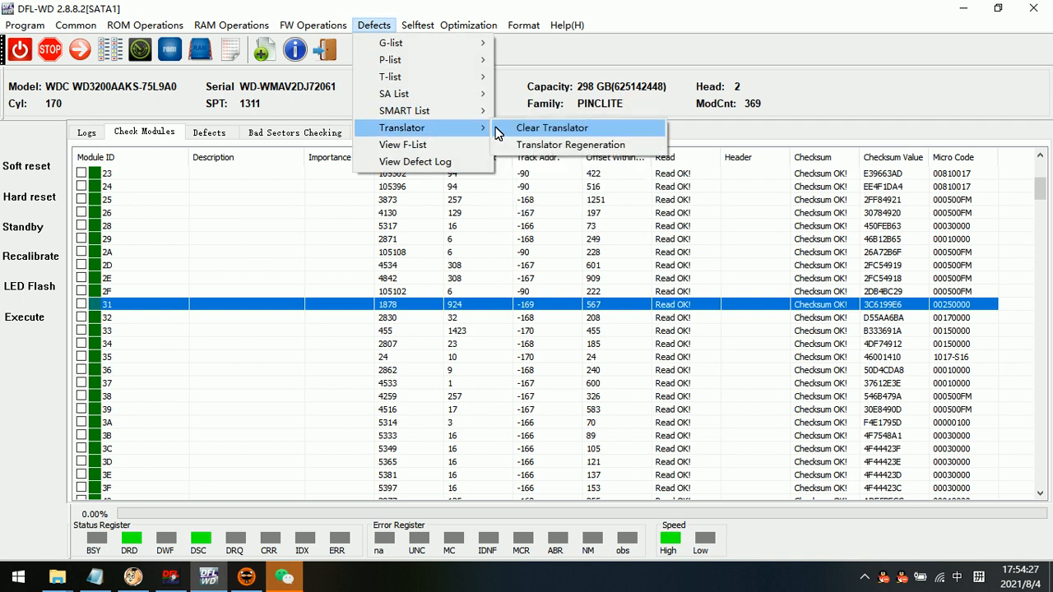
mouse_move(571, 145)
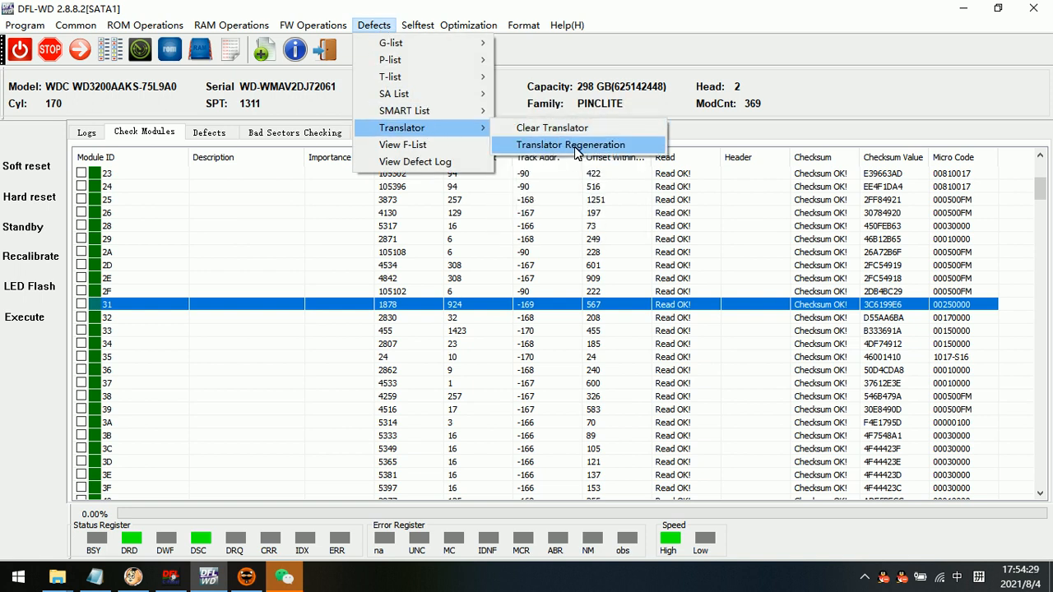
left_click(571, 145)
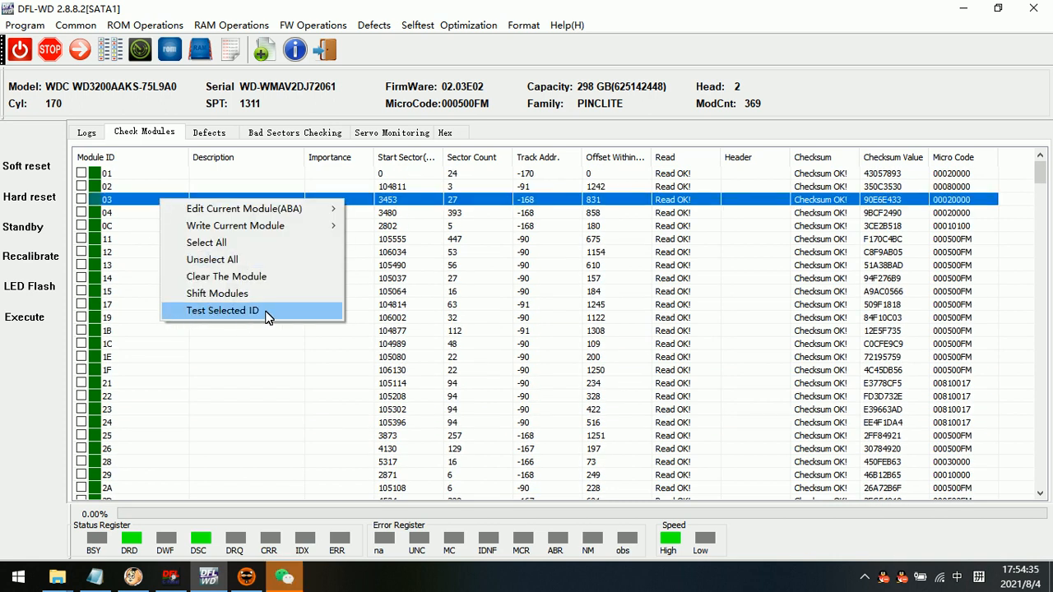
mouse_move(220, 312)
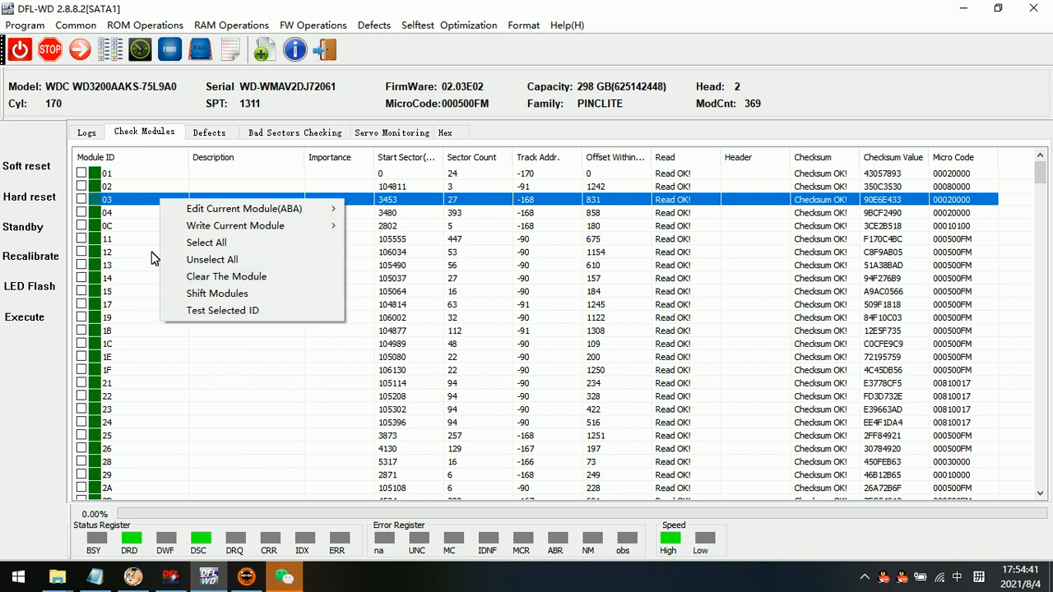
mouse_move(144, 250)
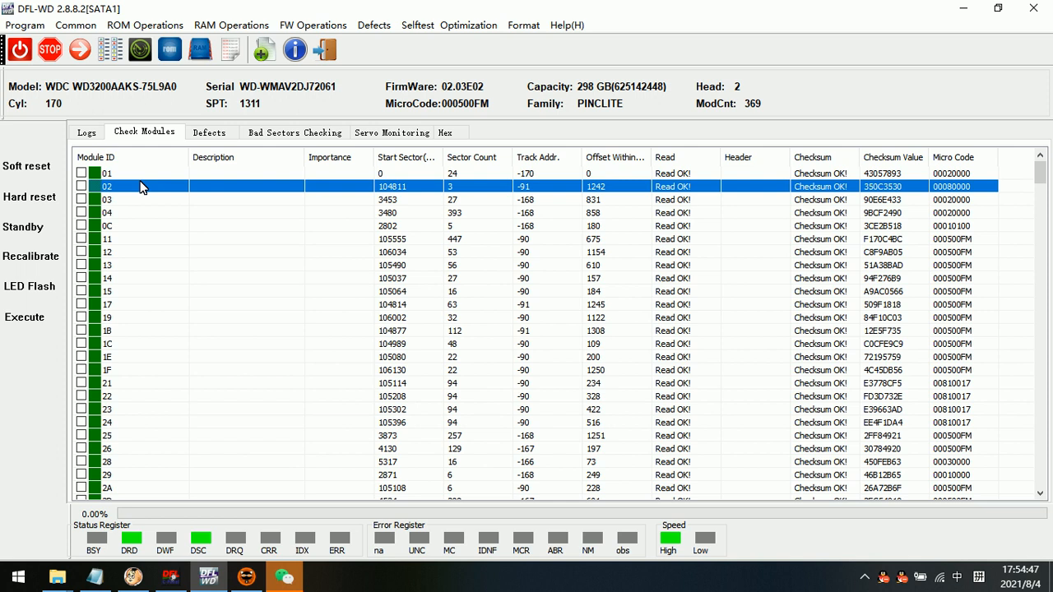
mouse_move(128, 188)
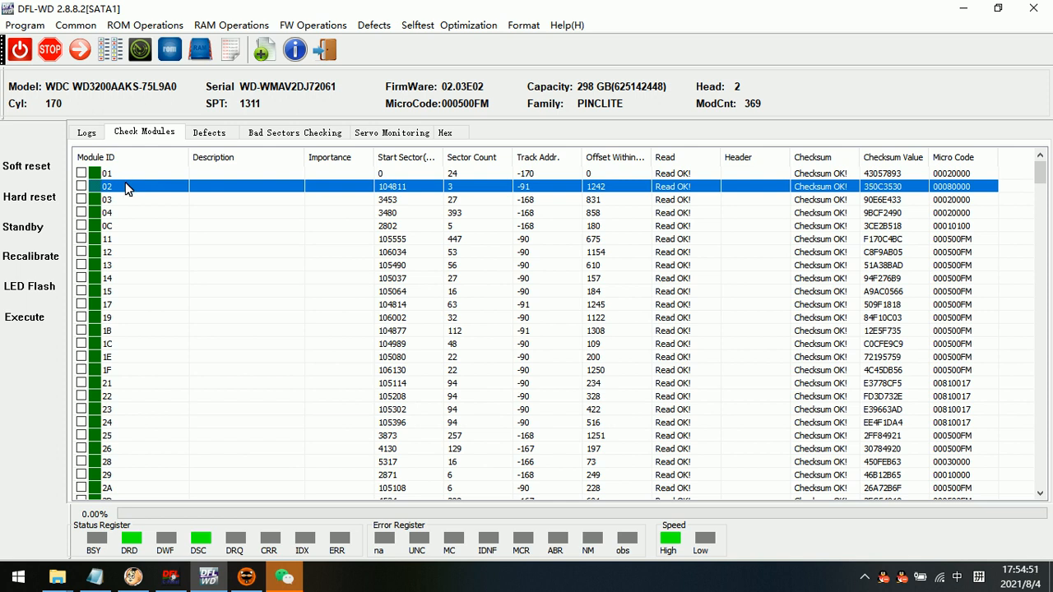
mouse_move(166, 140)
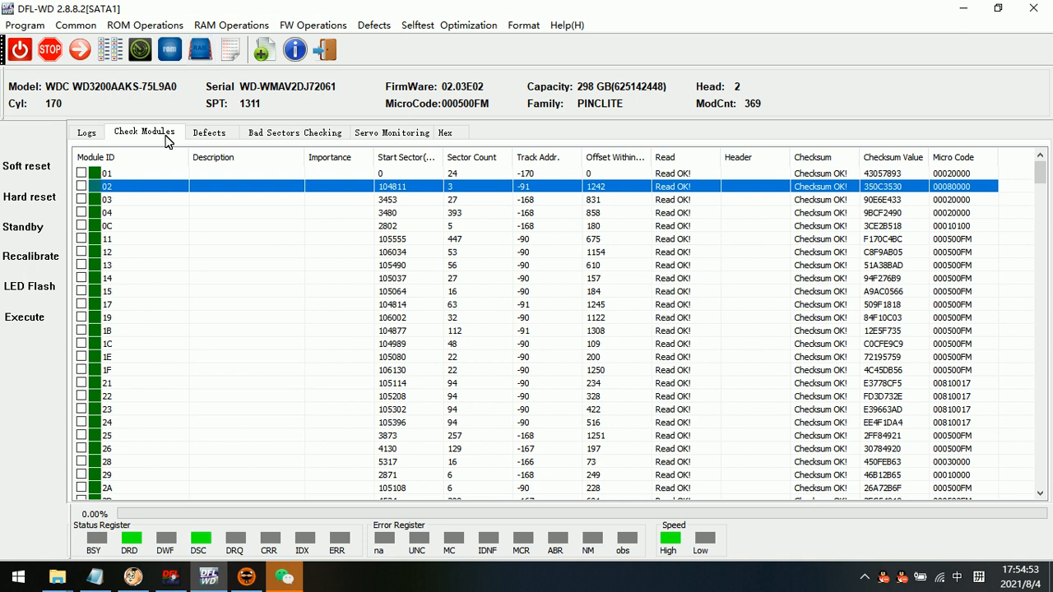
mouse_move(139, 196)
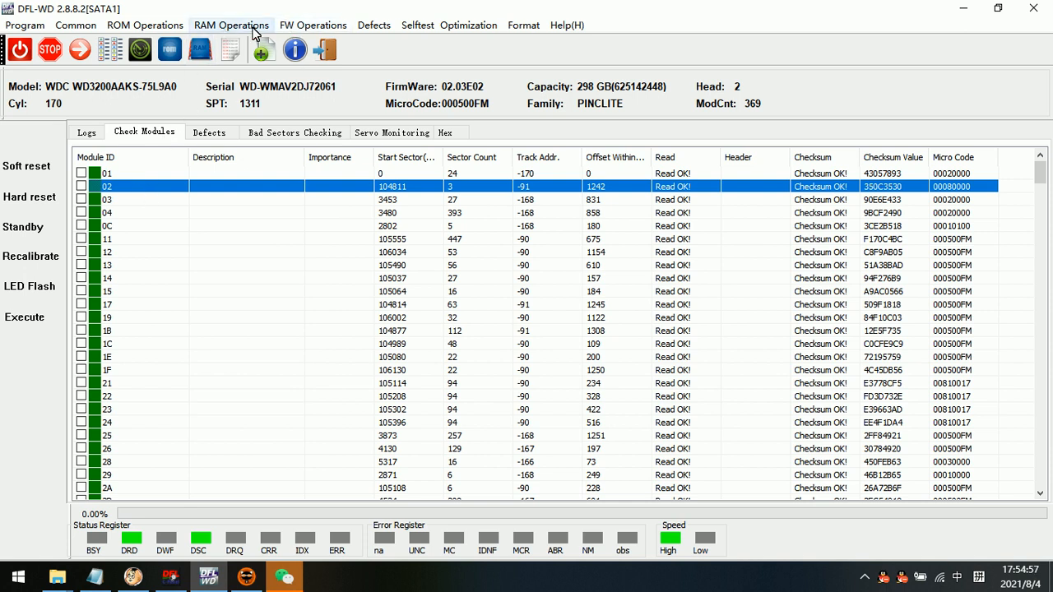
left_click(312, 25)
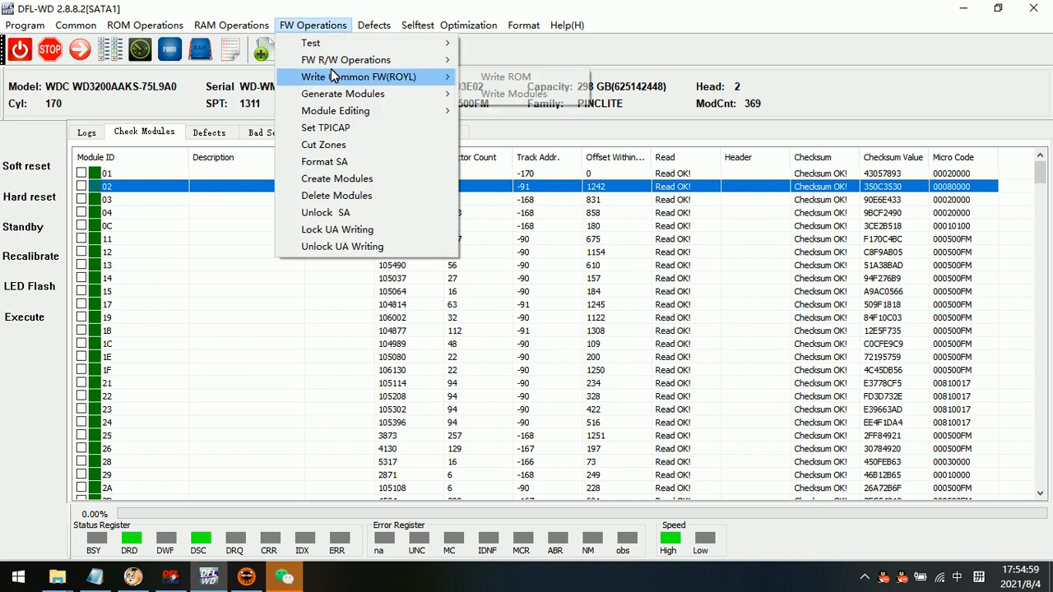
mouse_move(345, 59)
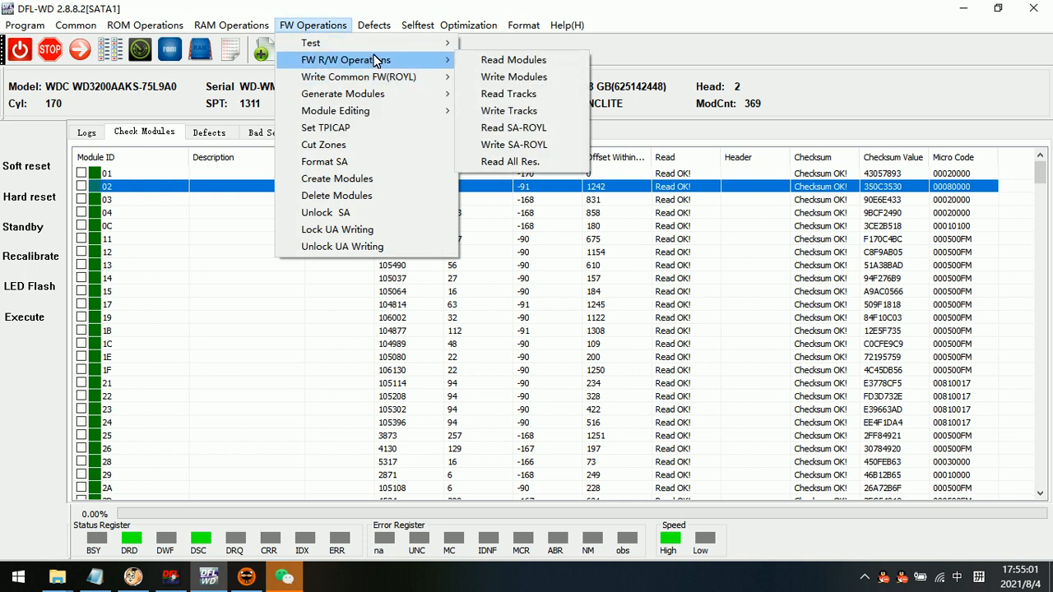
mouse_move(366, 112)
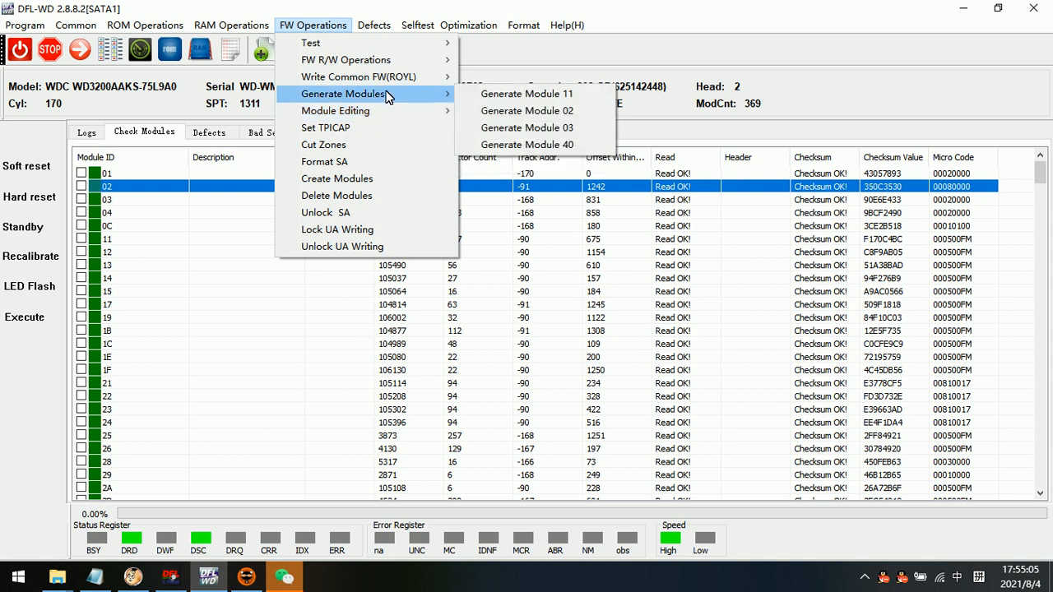
mouse_move(524, 89)
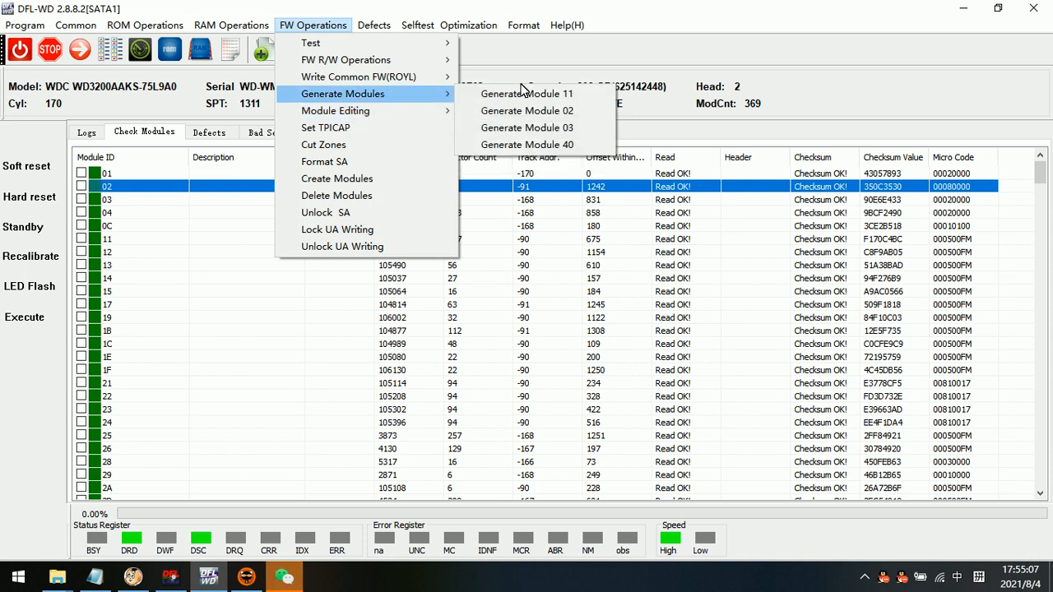
mouse_move(528, 110)
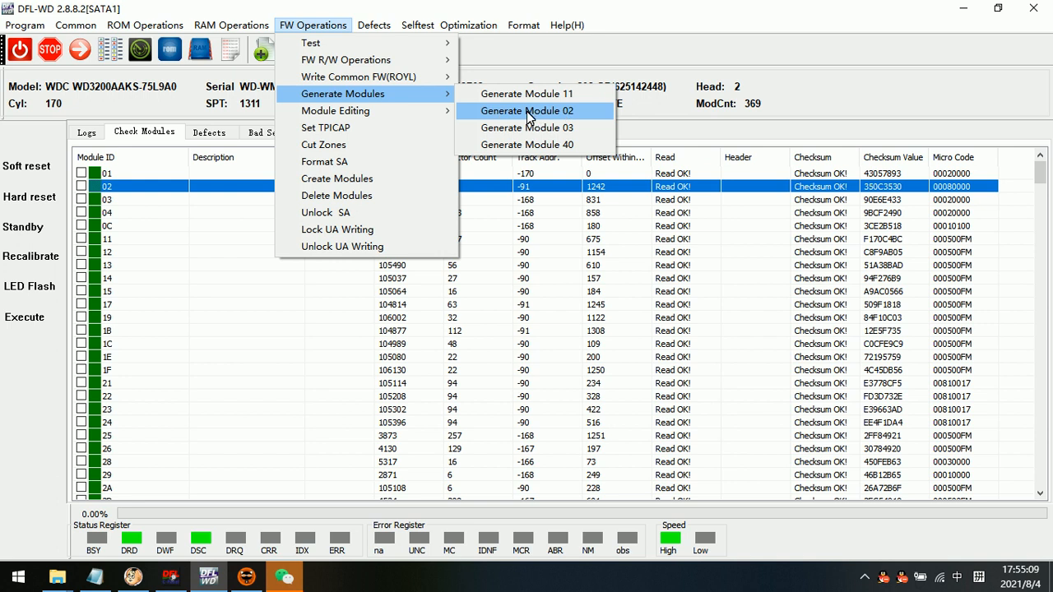
mouse_move(542, 115)
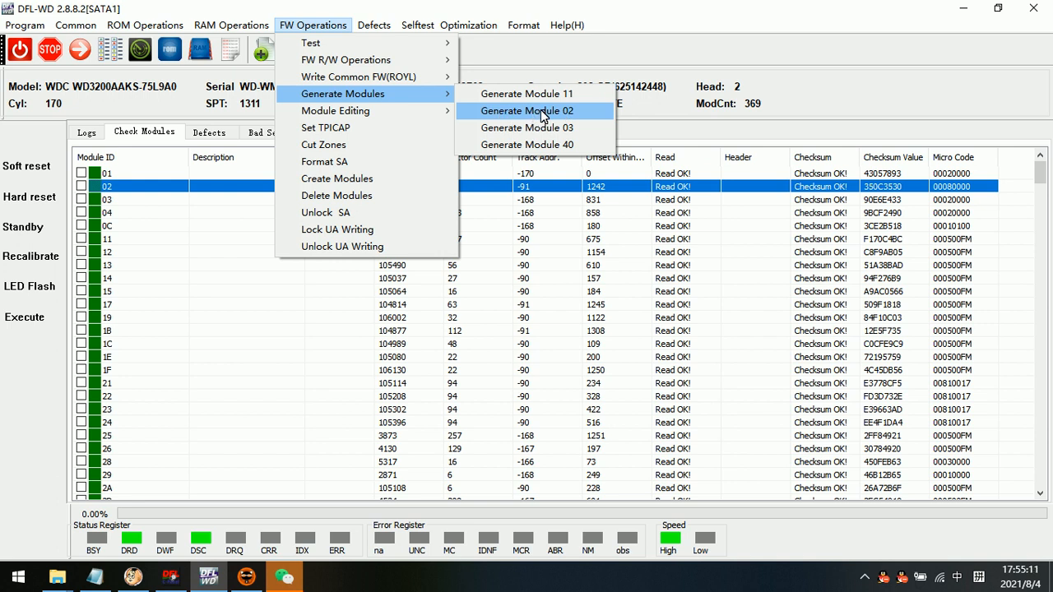
left_click(525, 110)
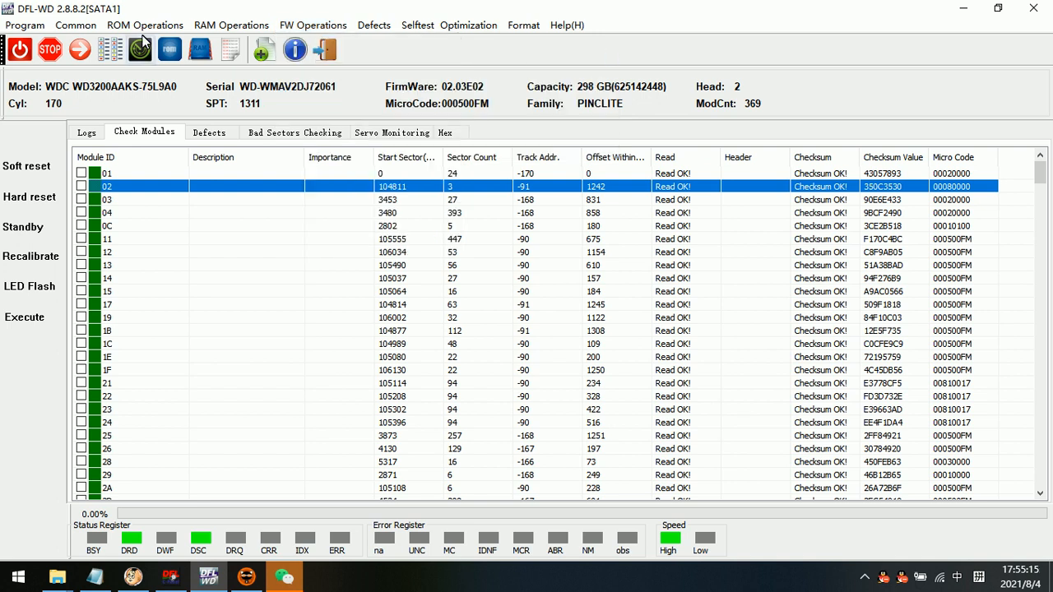
Read all checked firmware modules into the default Modules folder
left_click(313, 24)
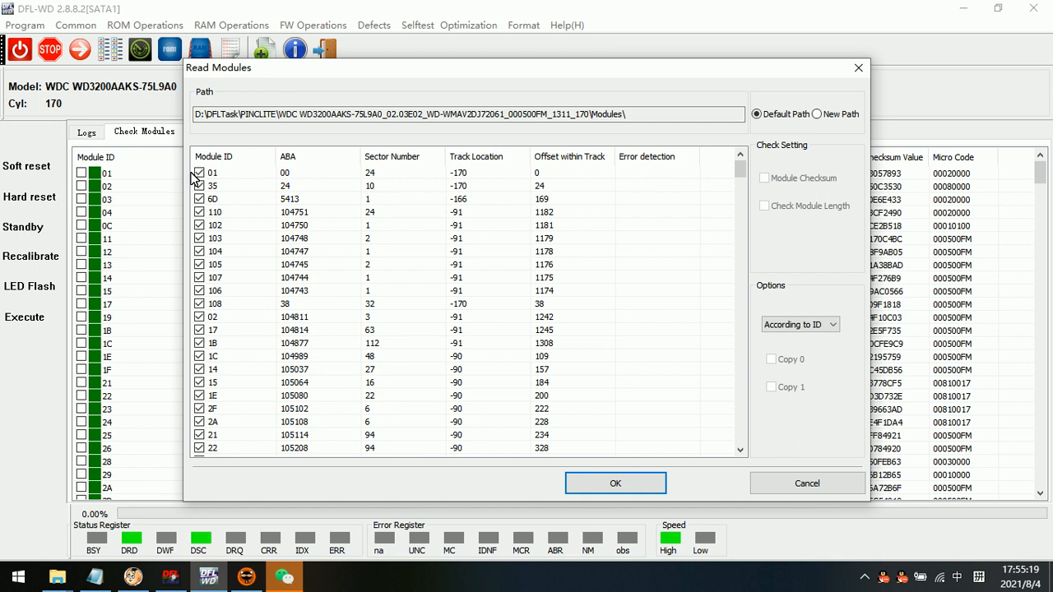
left_click(614, 483)
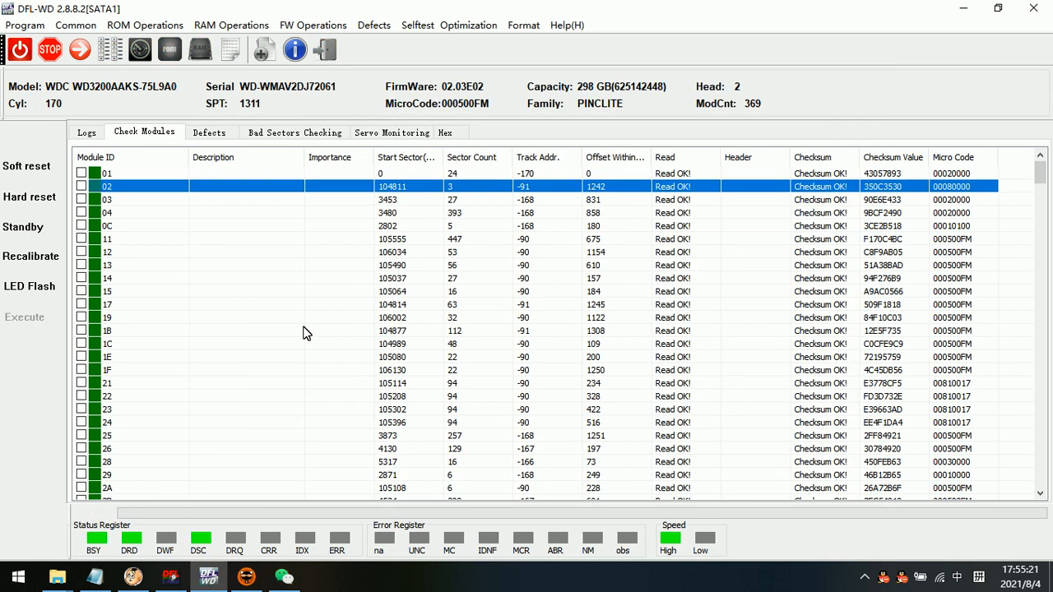
left_click(87, 133)
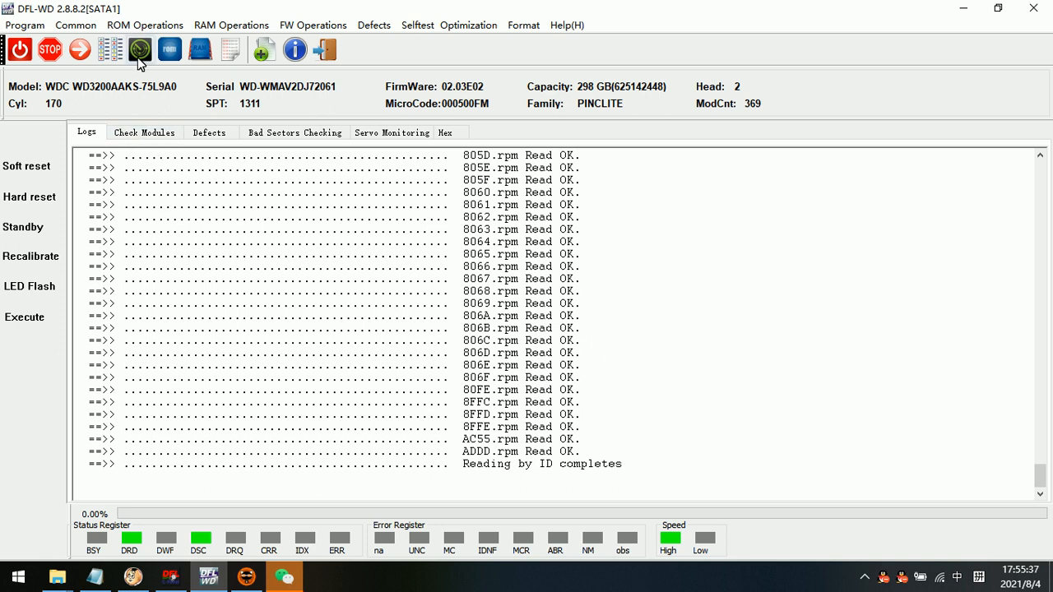
left_click(145, 25)
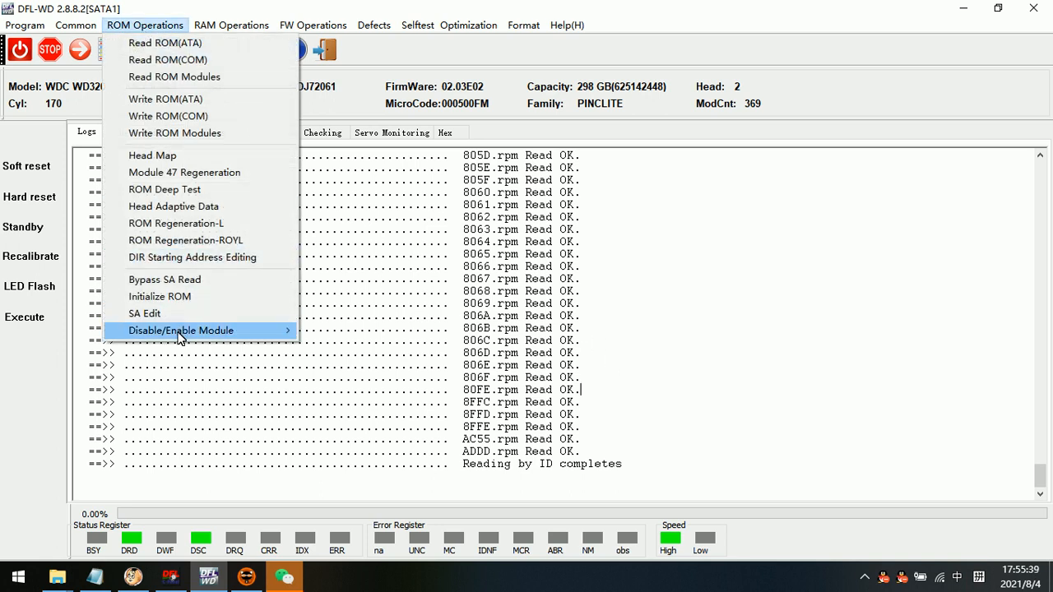
mouse_move(186, 59)
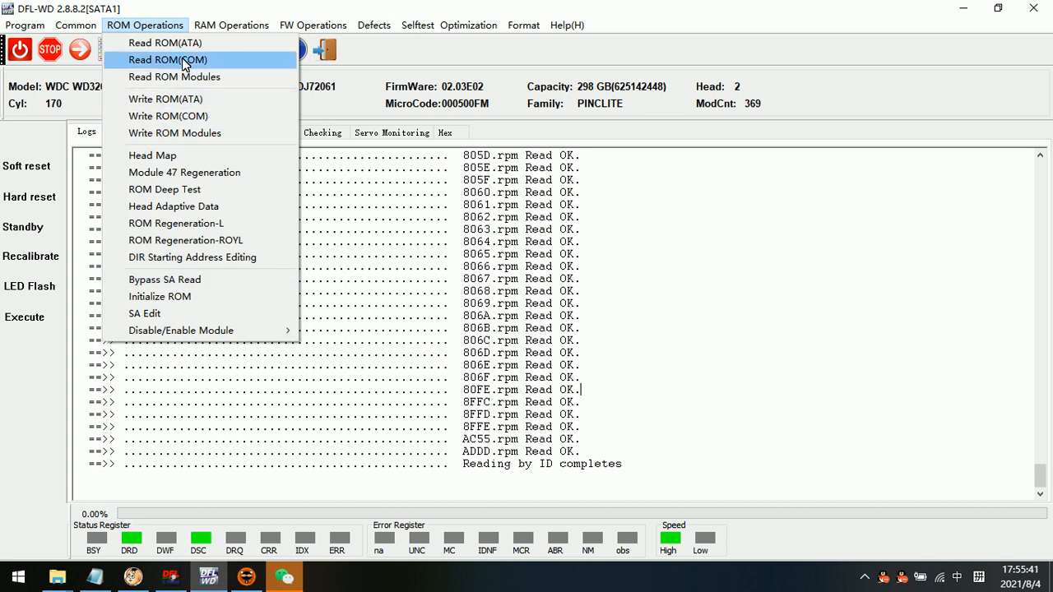
Read ROM modules 0A, 0B, 30, 47, 0D and 4F via Read ROM(COM)
left_click(169, 59)
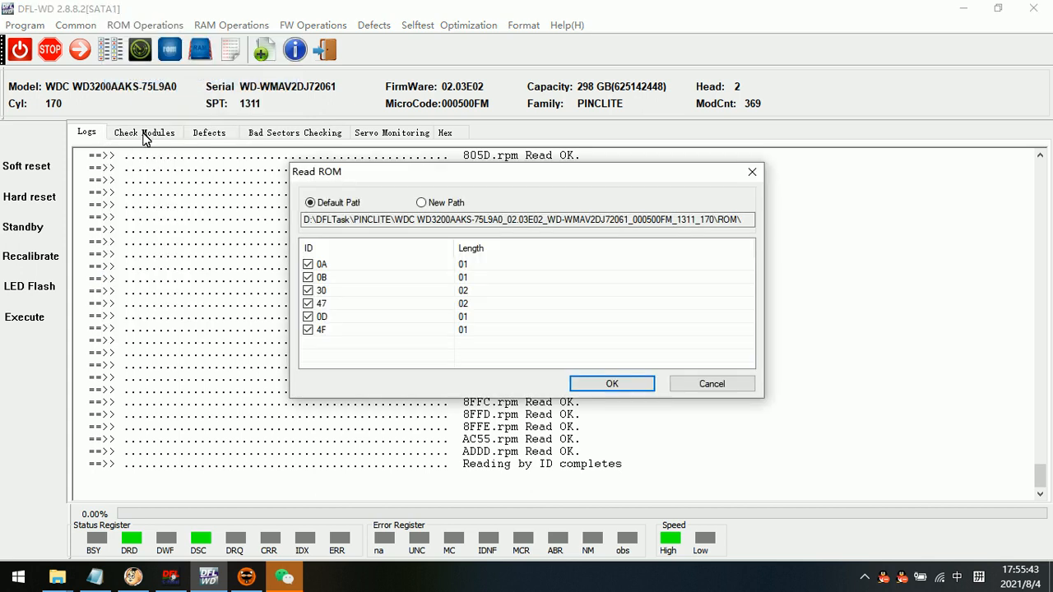
left_click(611, 383)
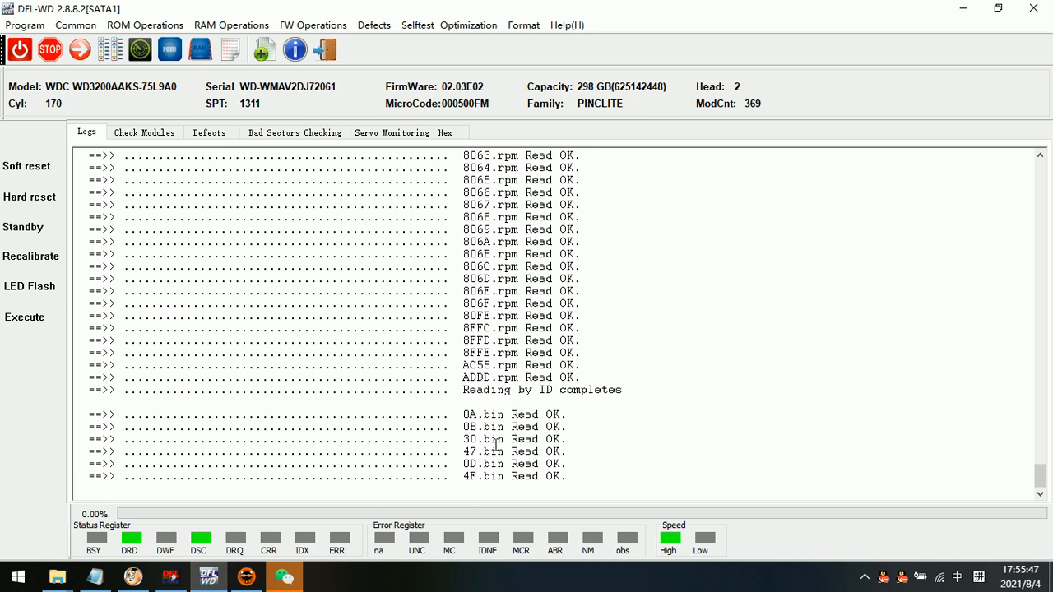
mouse_move(133, 123)
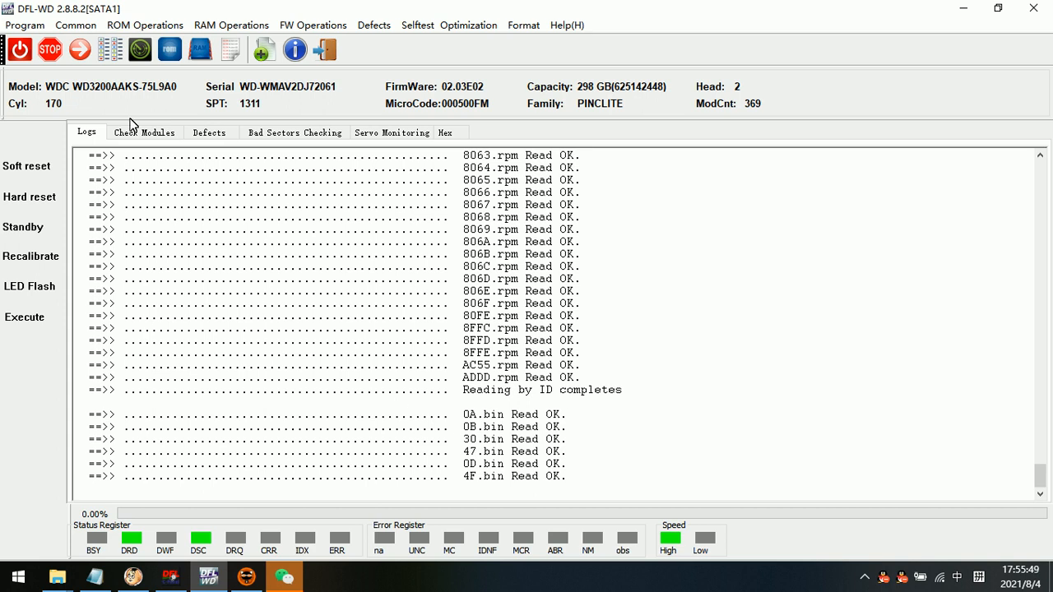
left_click(145, 24)
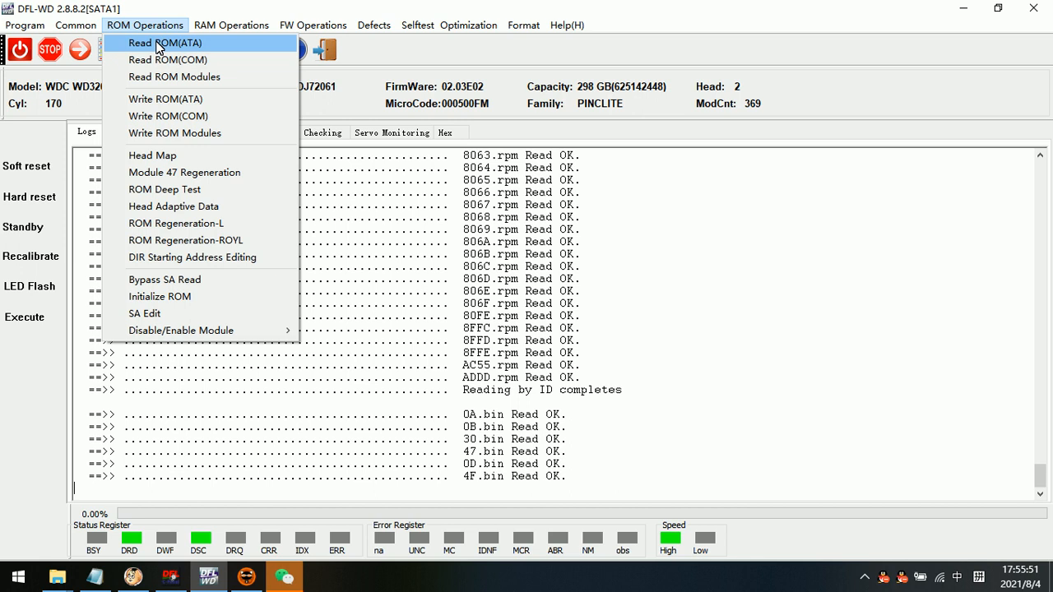
Read the full ROM over ATA and save it as ROM_WDC WD3200AAKS-75L9A0.bin
left_click(164, 42)
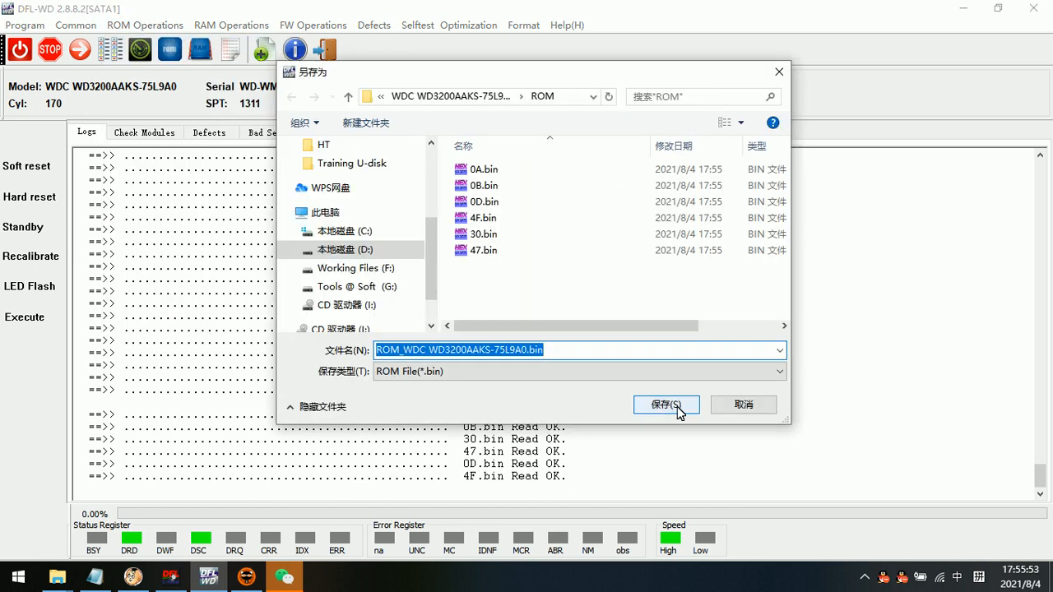
left_click(661, 404)
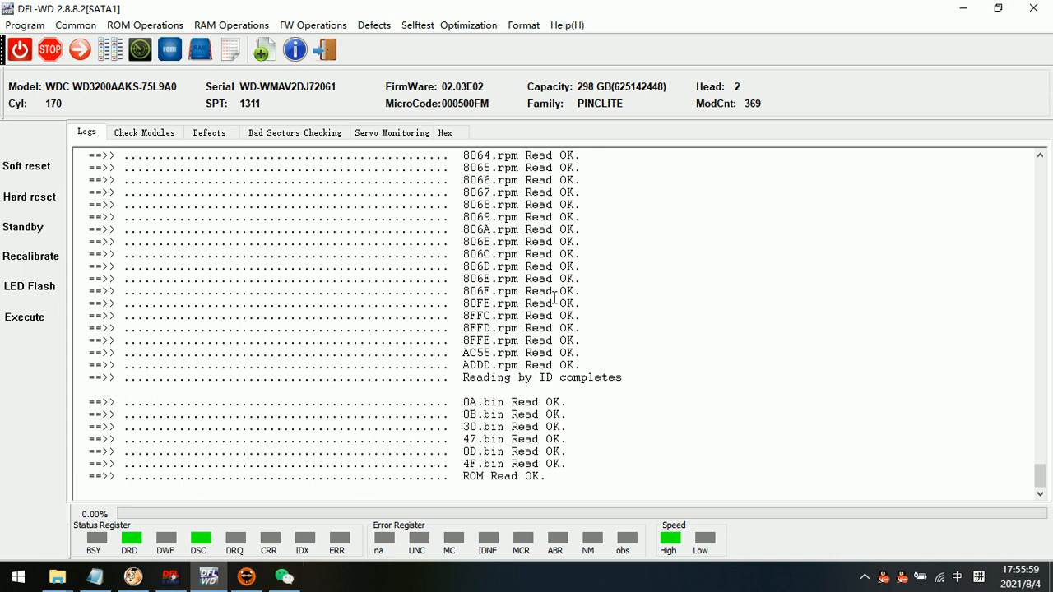
left_click(313, 25)
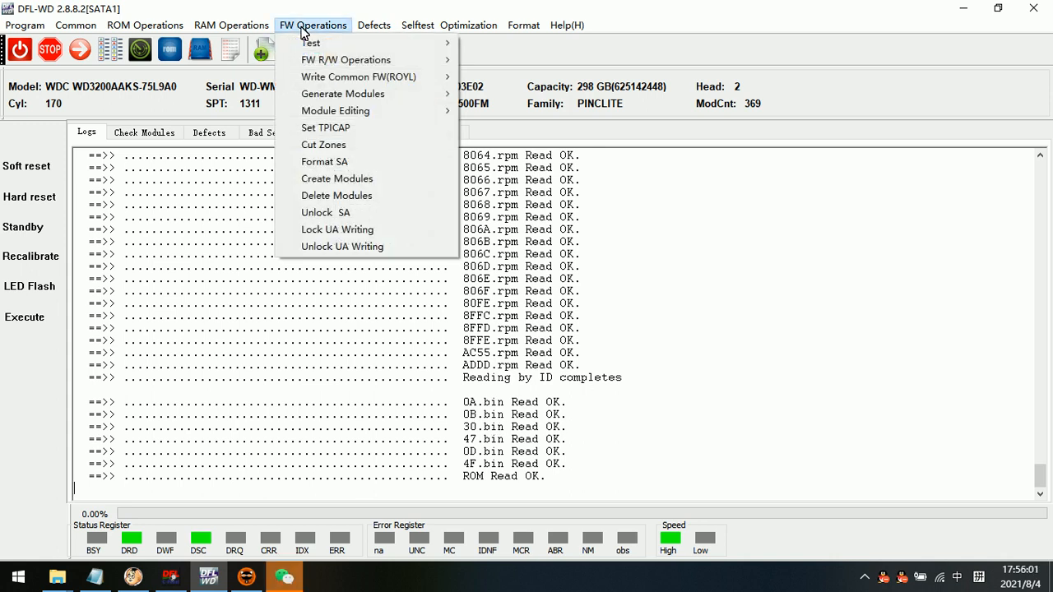
mouse_move(345, 59)
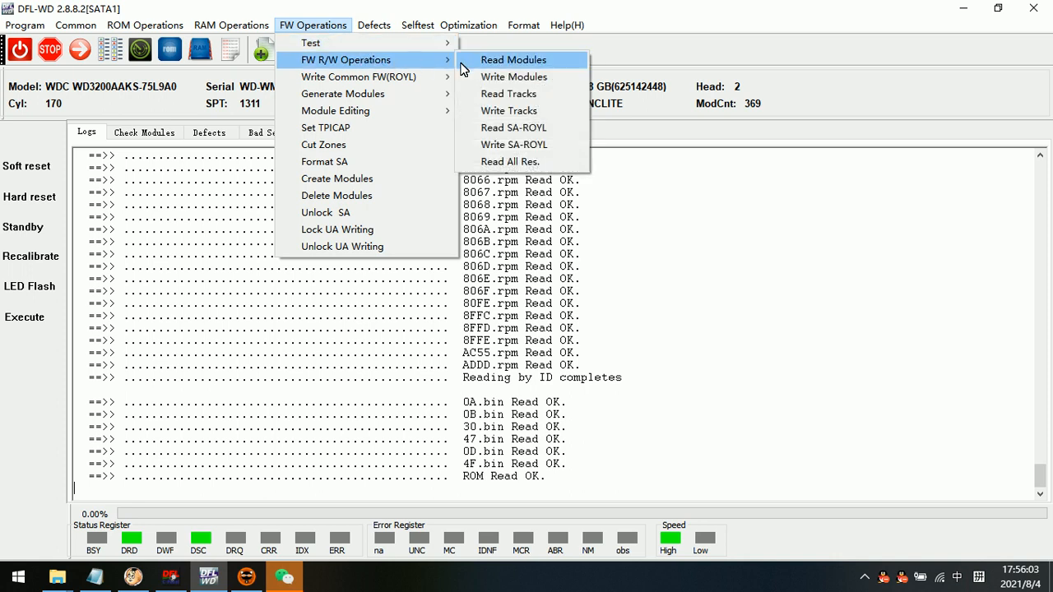
mouse_move(440, 64)
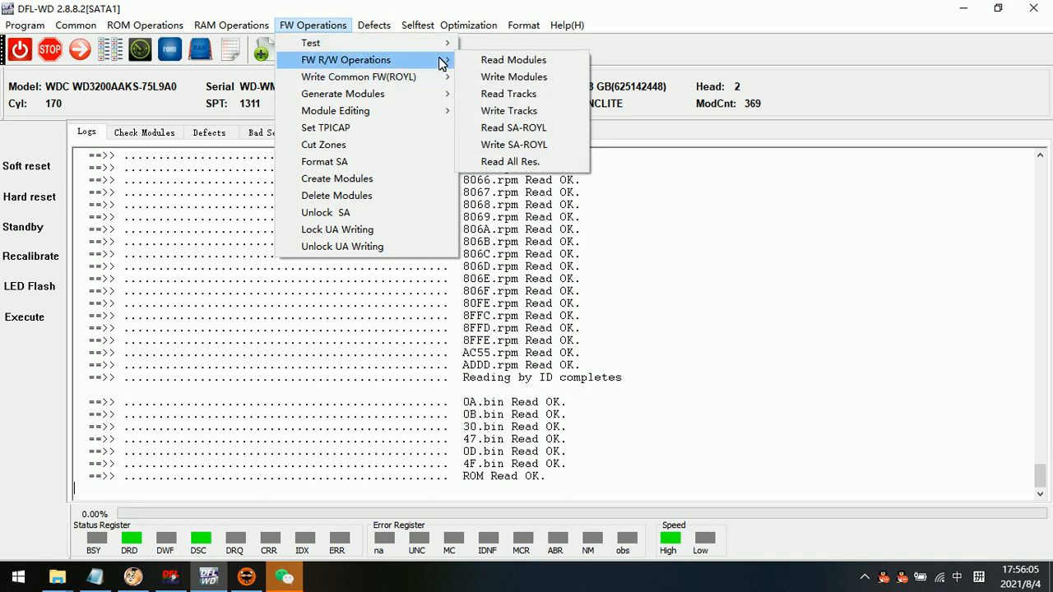
mouse_move(509, 162)
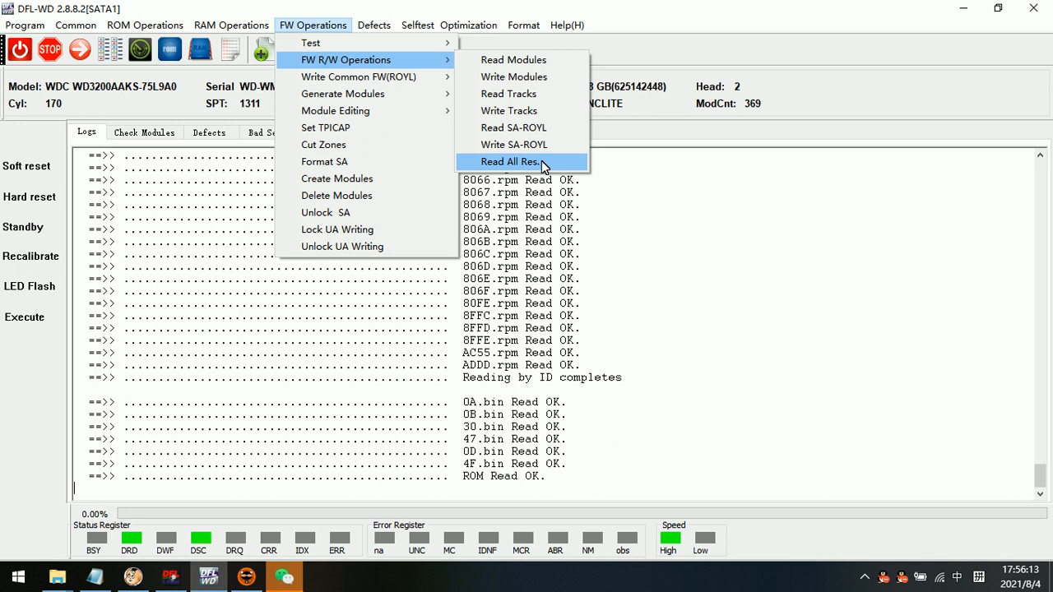
mouse_move(539, 166)
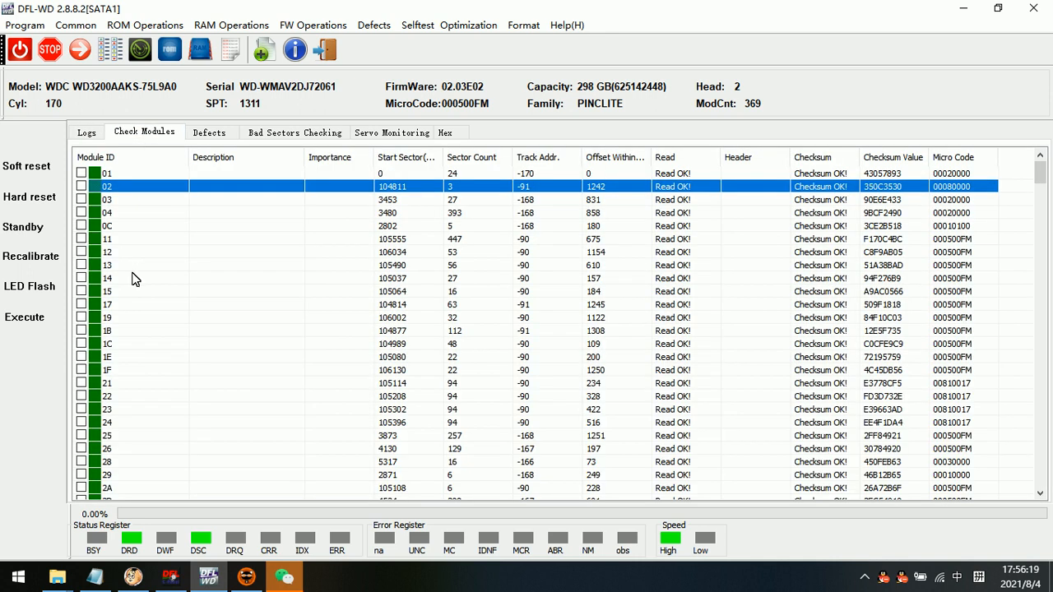
mouse_move(156, 363)
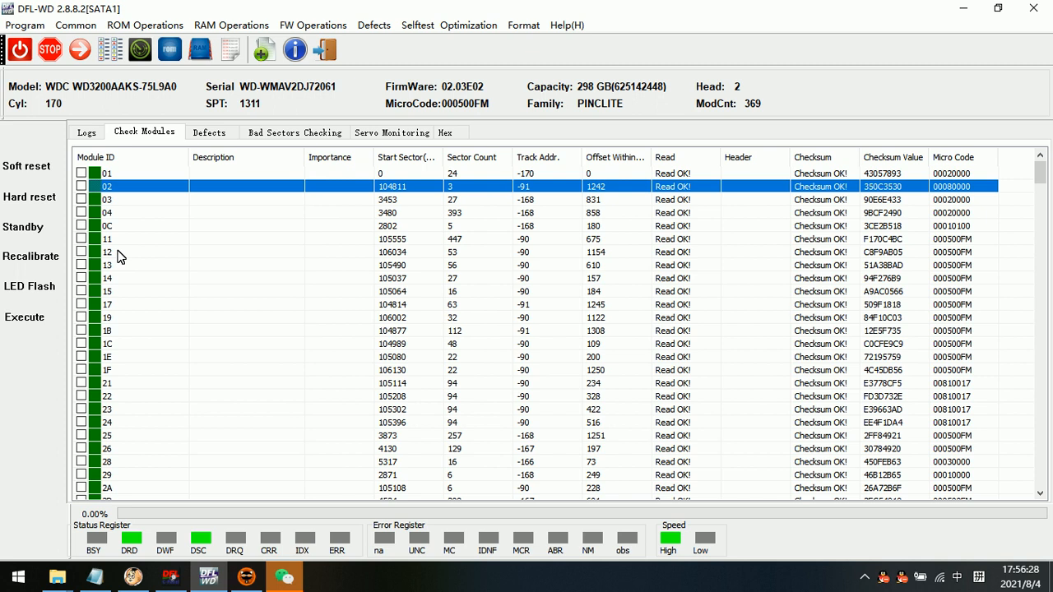
mouse_move(151, 312)
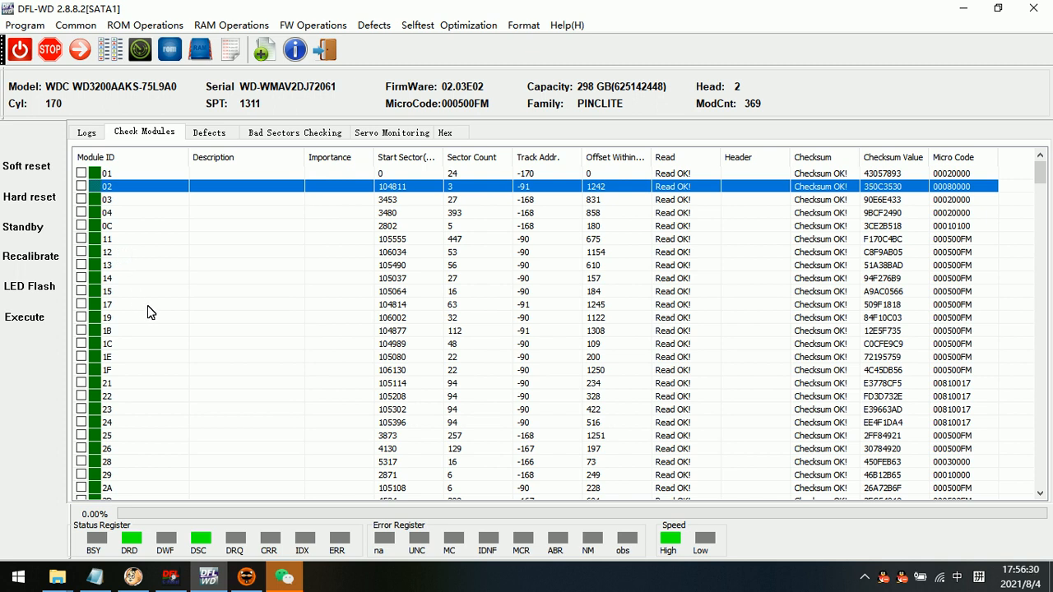
mouse_move(286, 75)
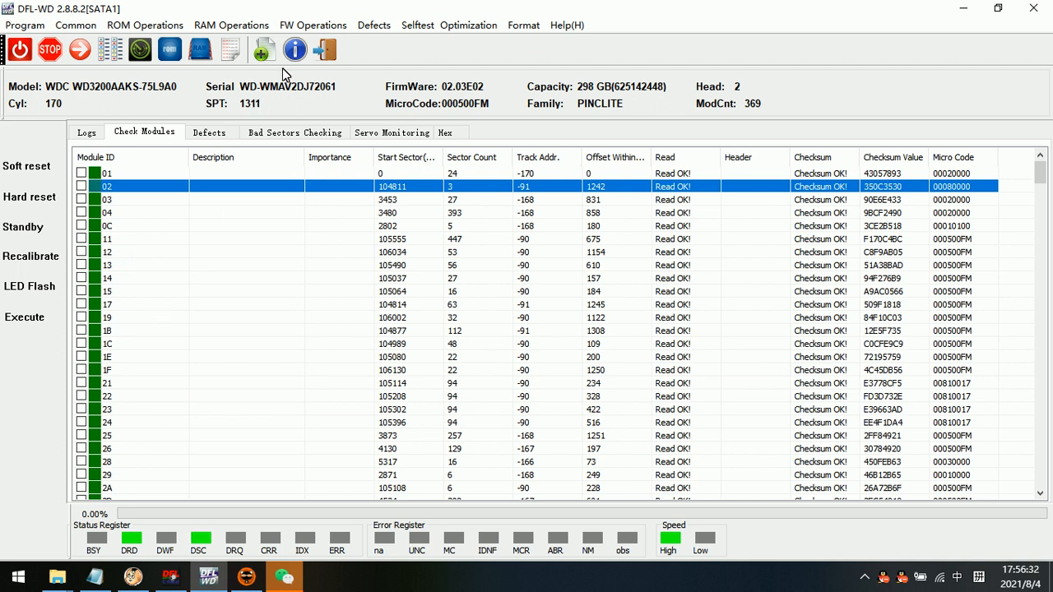
Generate module 02 and select its Generated Module\02.rpm save path in the log
left_click(313, 24)
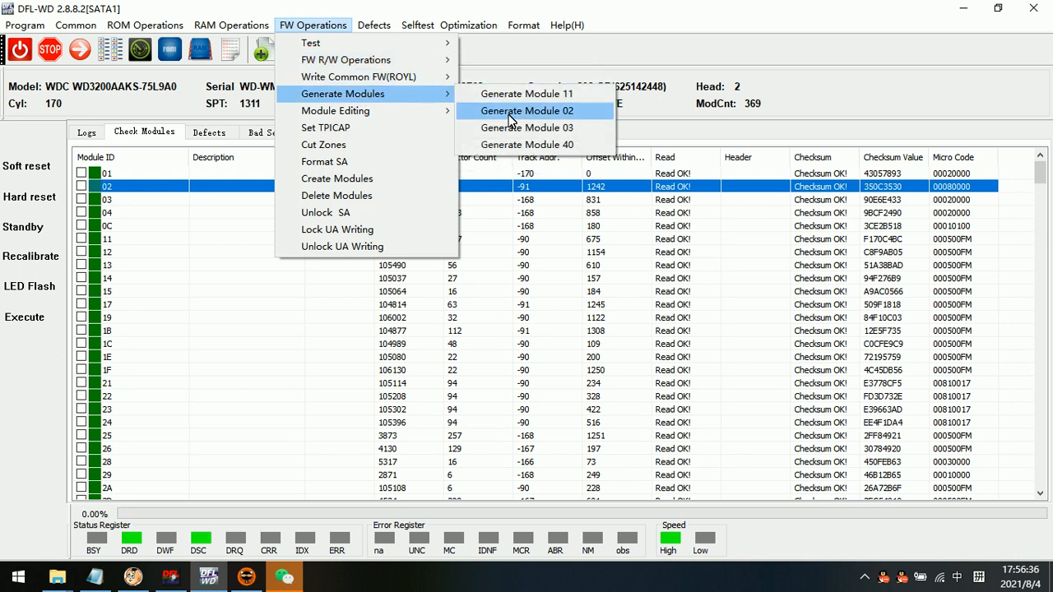
left_click(526, 110)
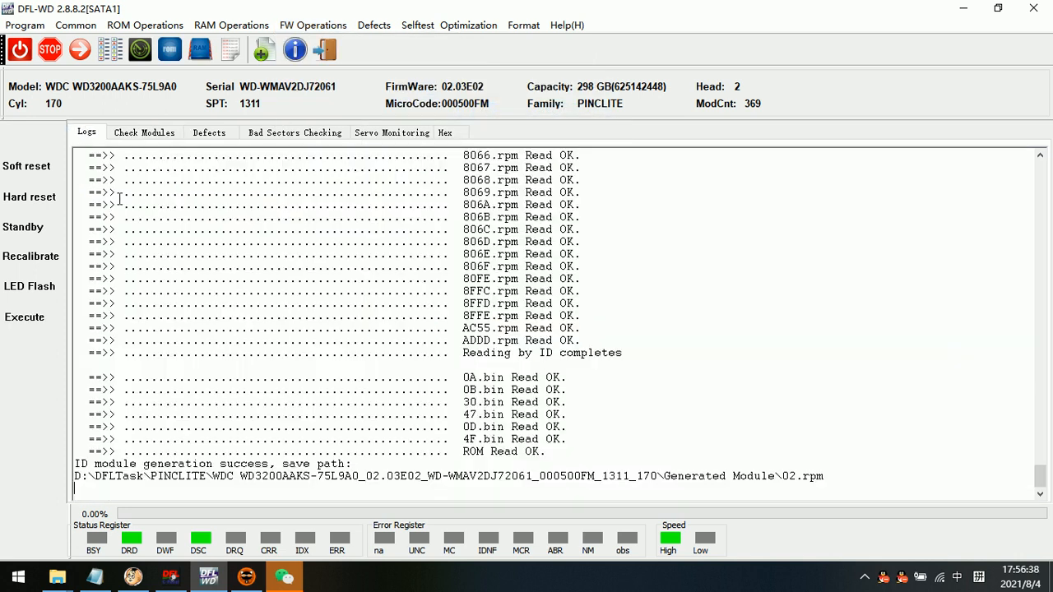
left_click_drag(140, 475, 823, 476)
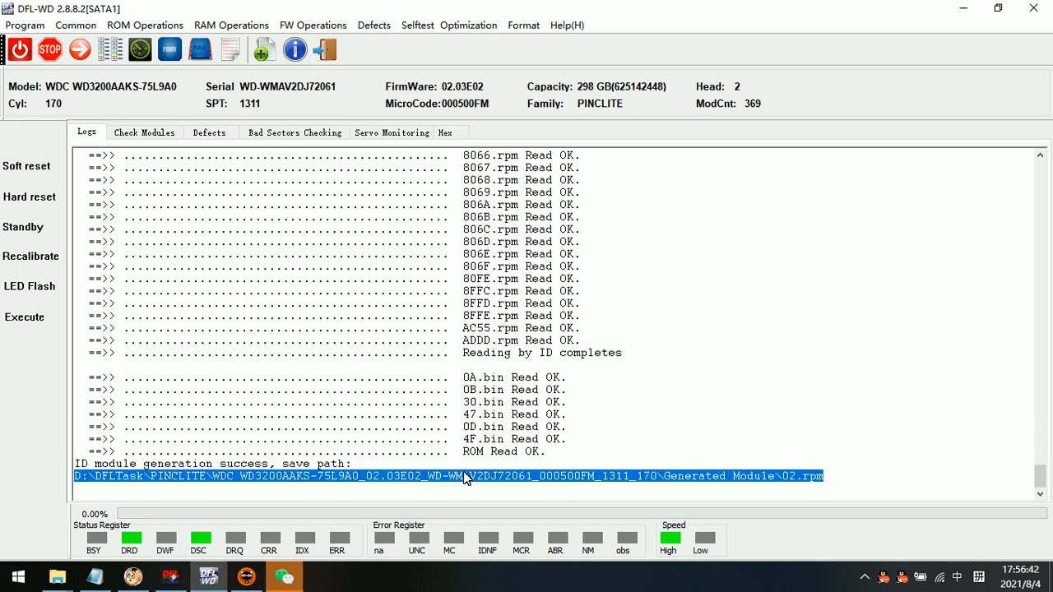
mouse_move(755, 484)
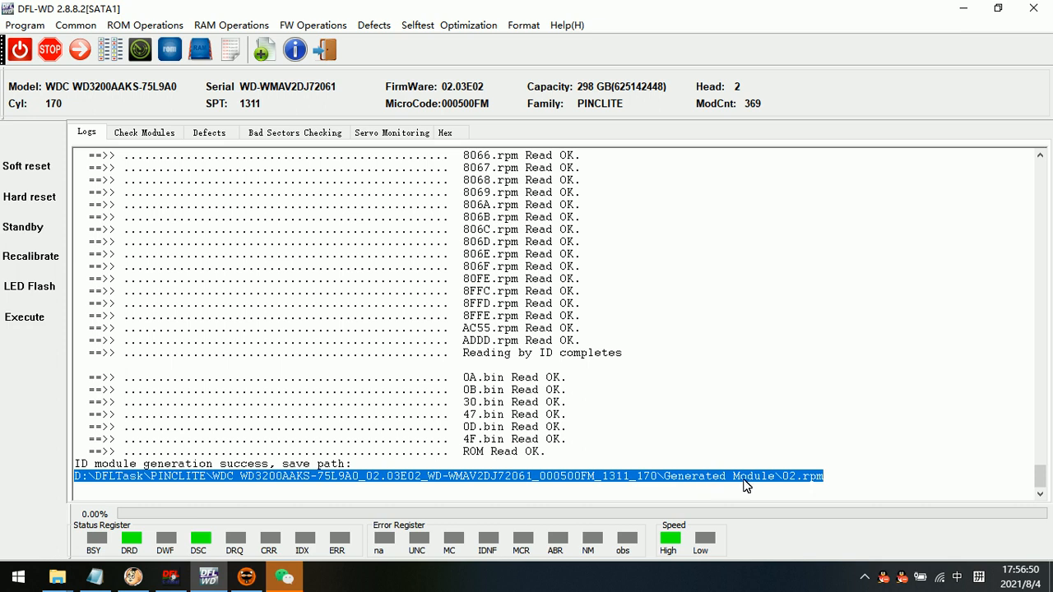
mouse_move(772, 486)
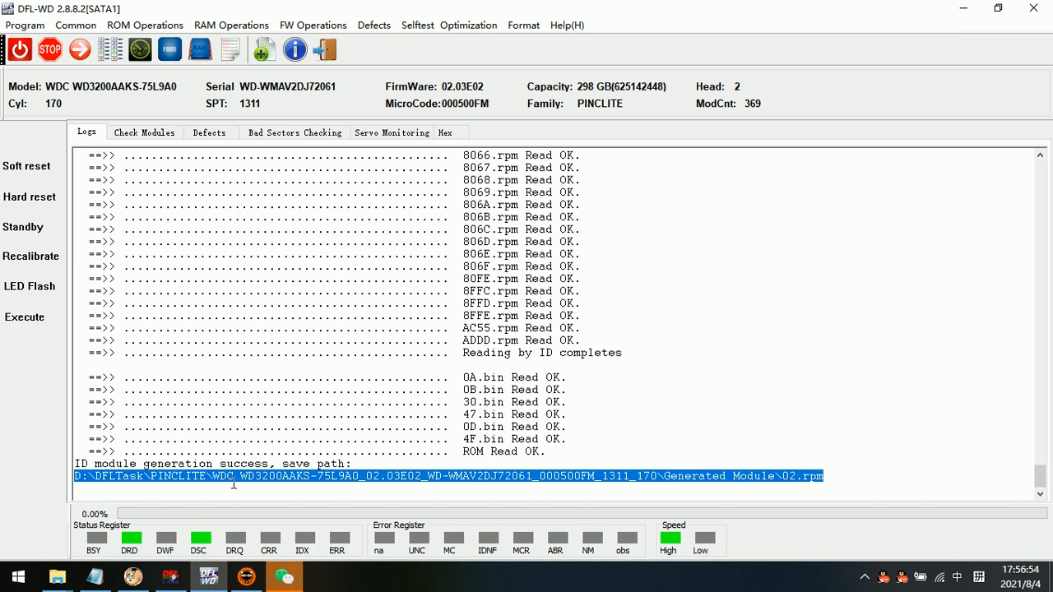
mouse_move(311, 483)
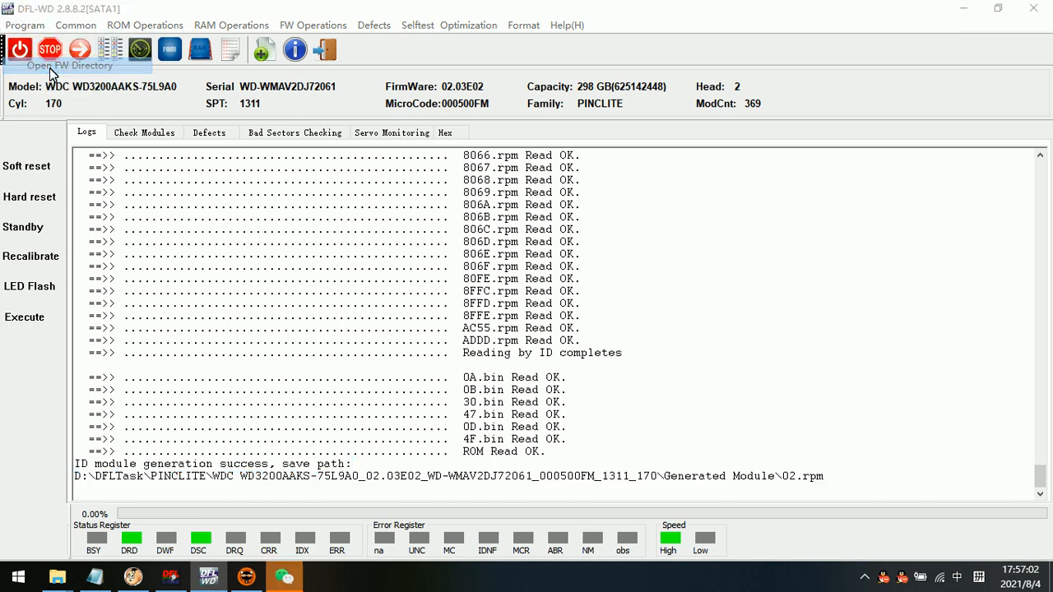
Open the firmware directory and view 02.rpm inside the Generated Module folder
left_click(78, 49)
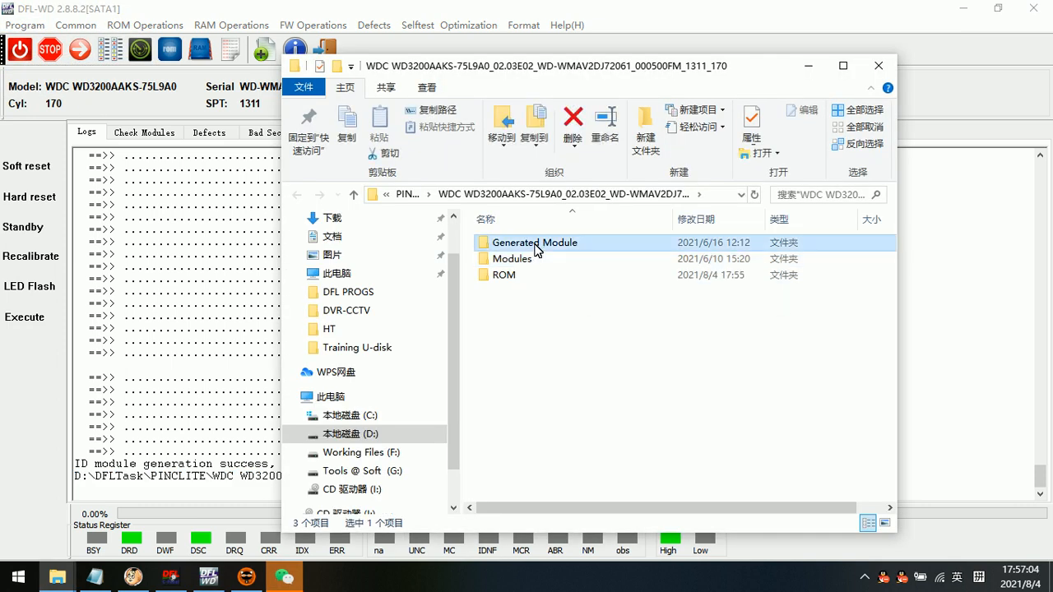
double_click(534, 241)
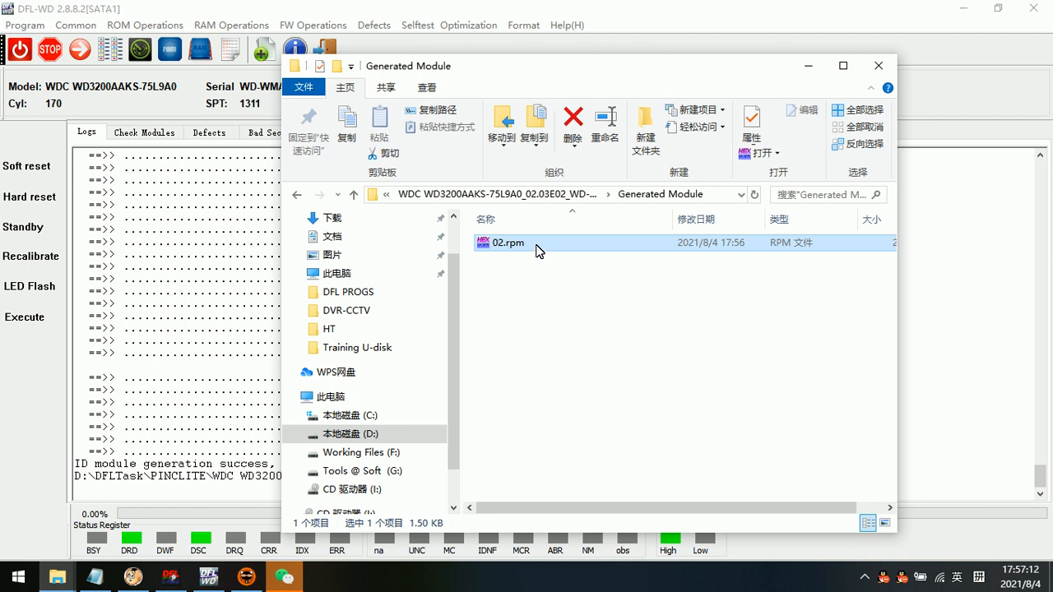
mouse_move(756, 299)
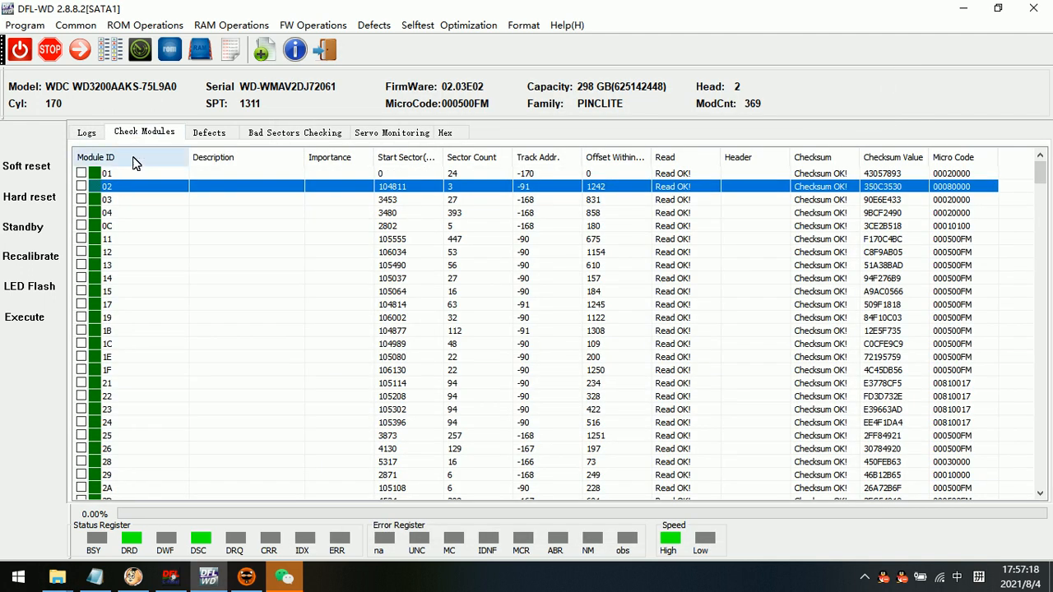
Read copy 0 of module 02 by ABA into the module editor
right_click(132, 186)
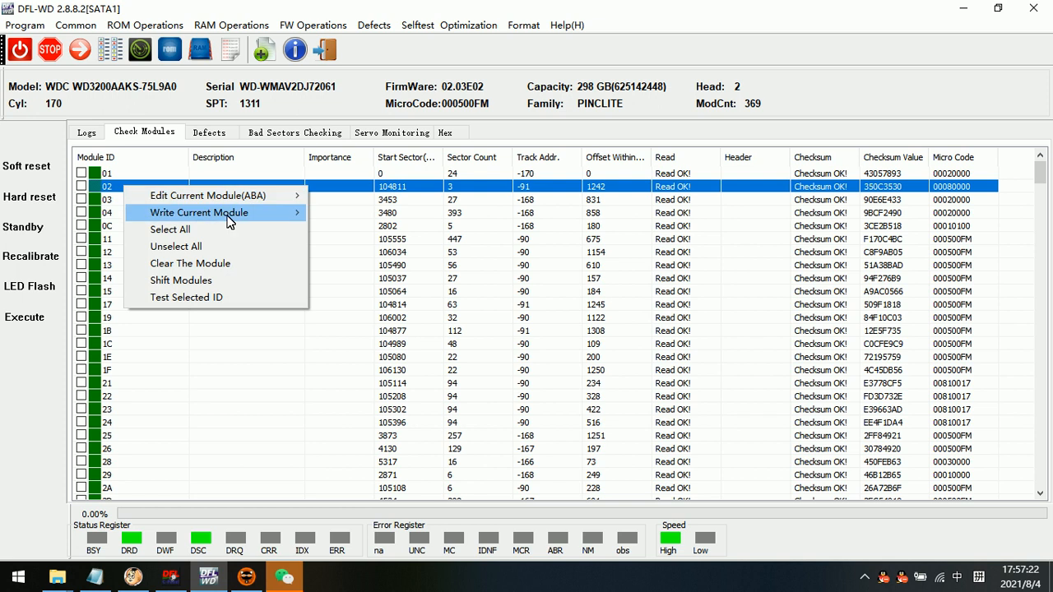
mouse_move(201, 223)
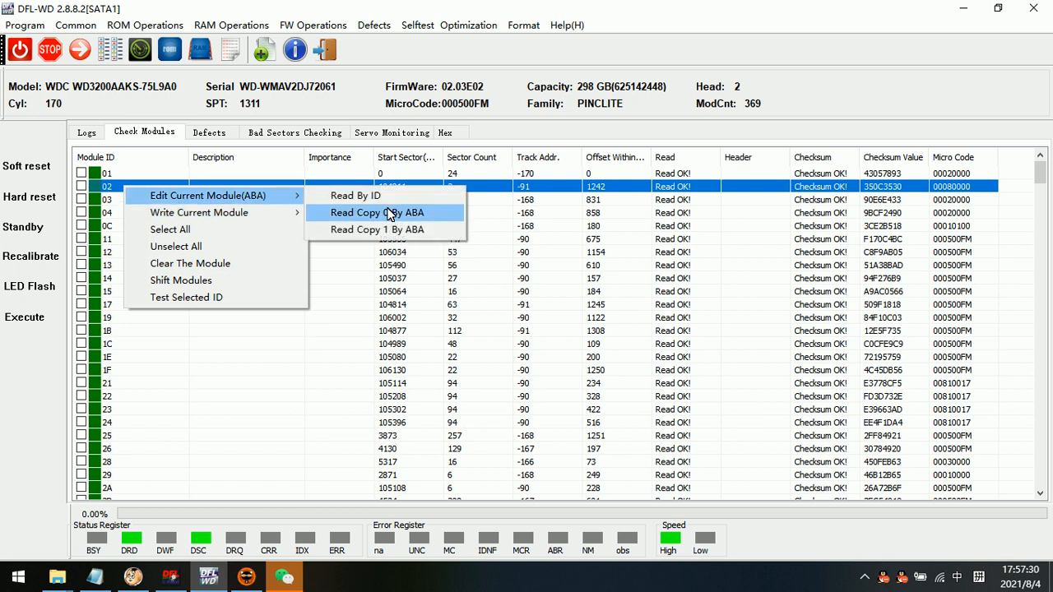
left_click(377, 213)
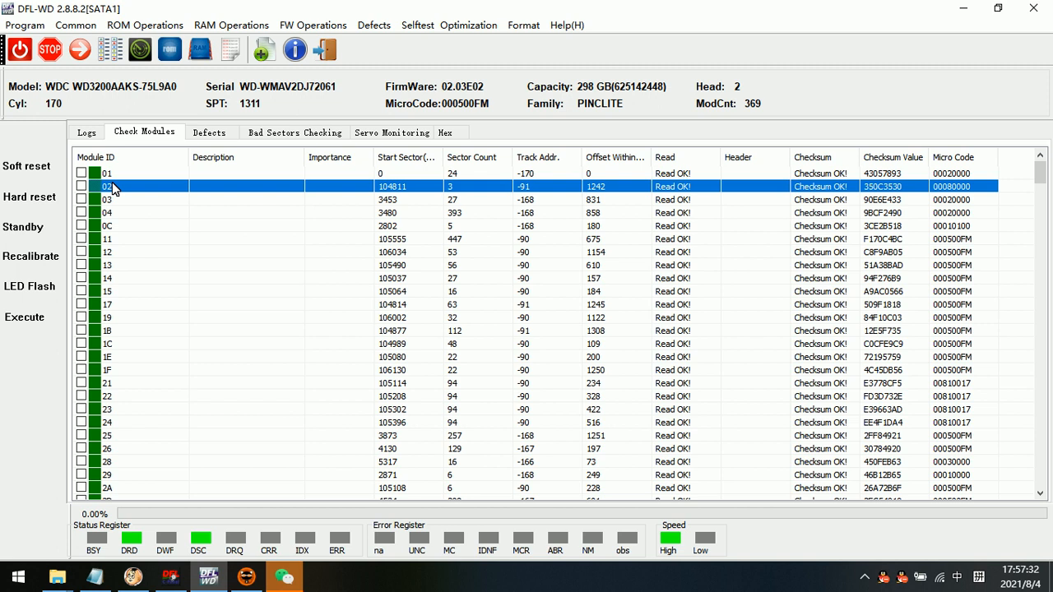
Replace module 02's hex bytes with Generated Module\02.rpm and close the editor
double_click(111, 186)
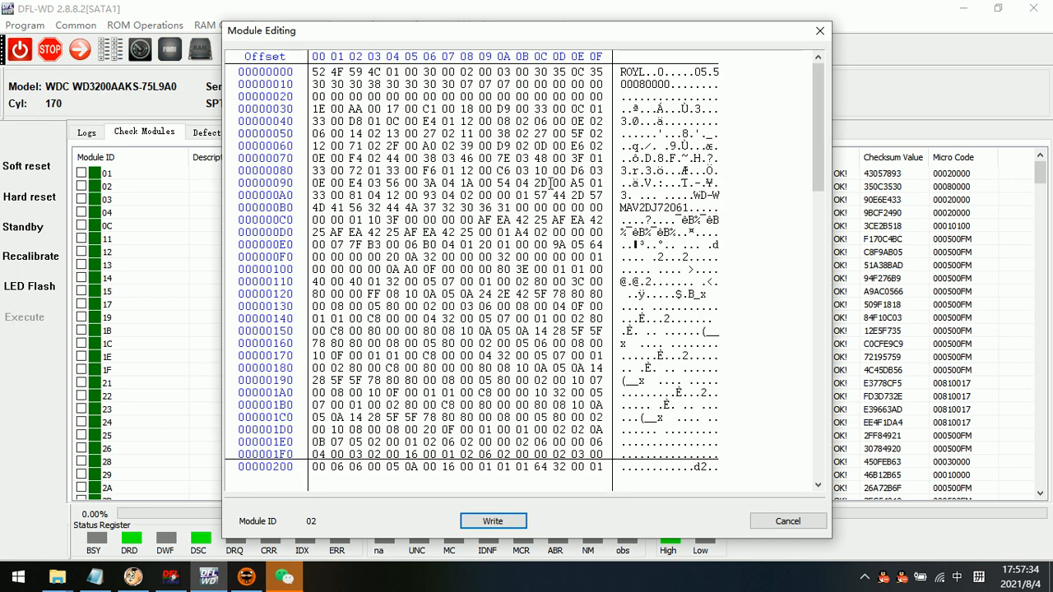
right_click(510, 222)
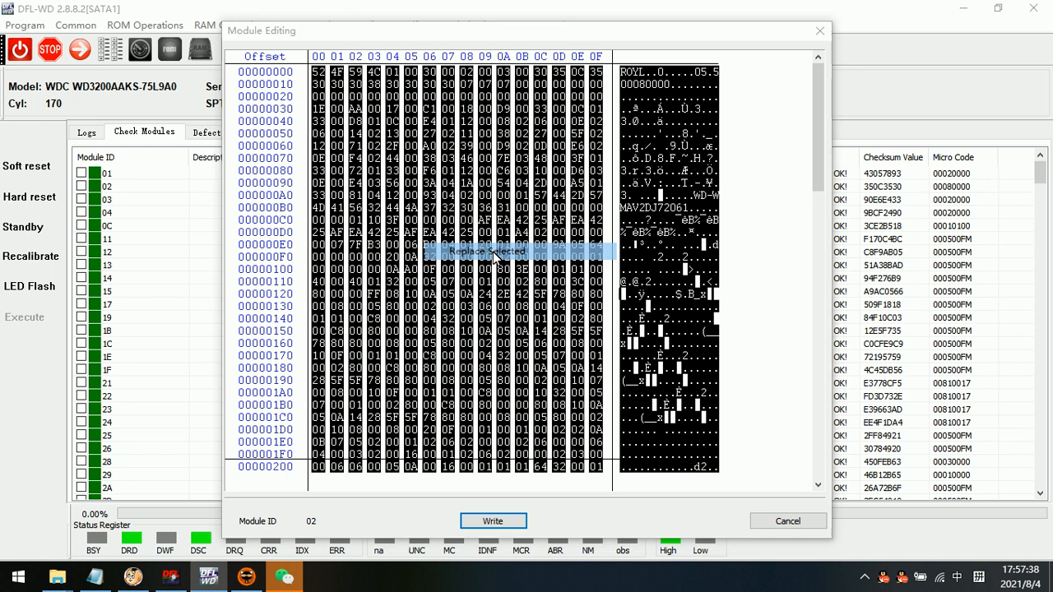
left_click(486, 251)
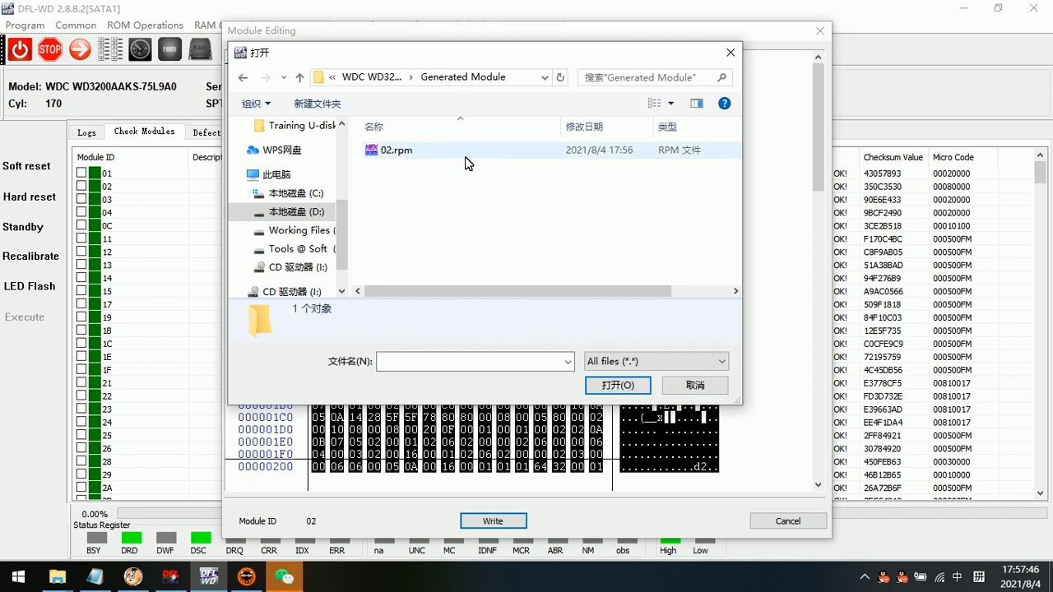
left_click(617, 385)
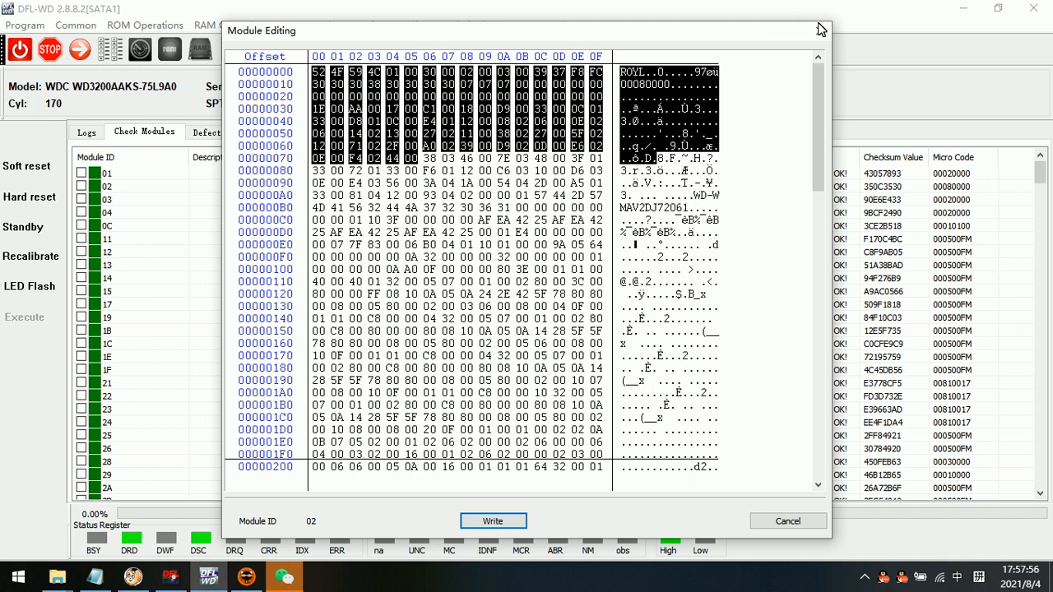
left_click(786, 520)
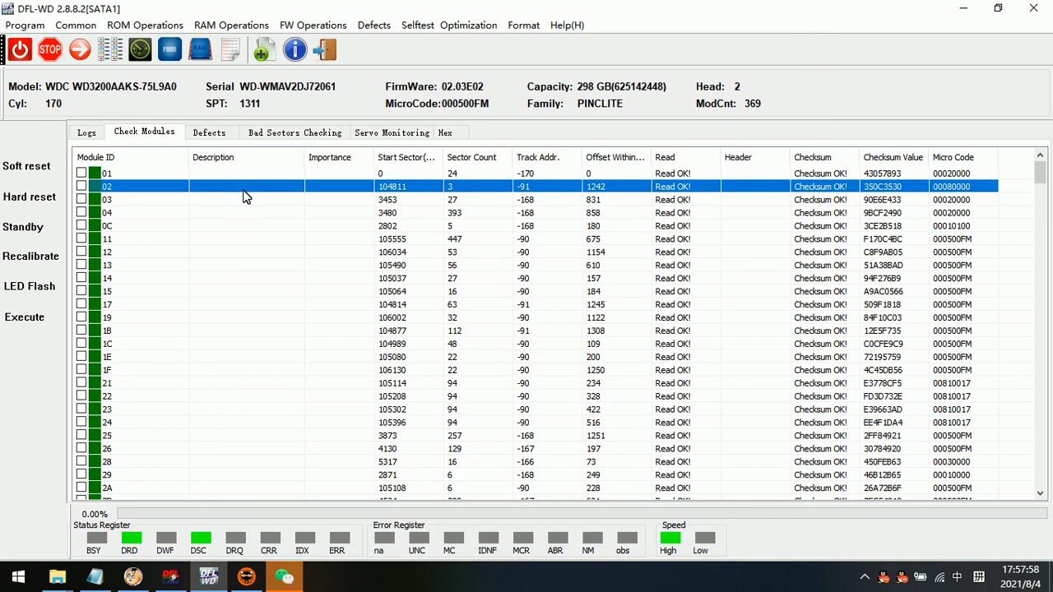